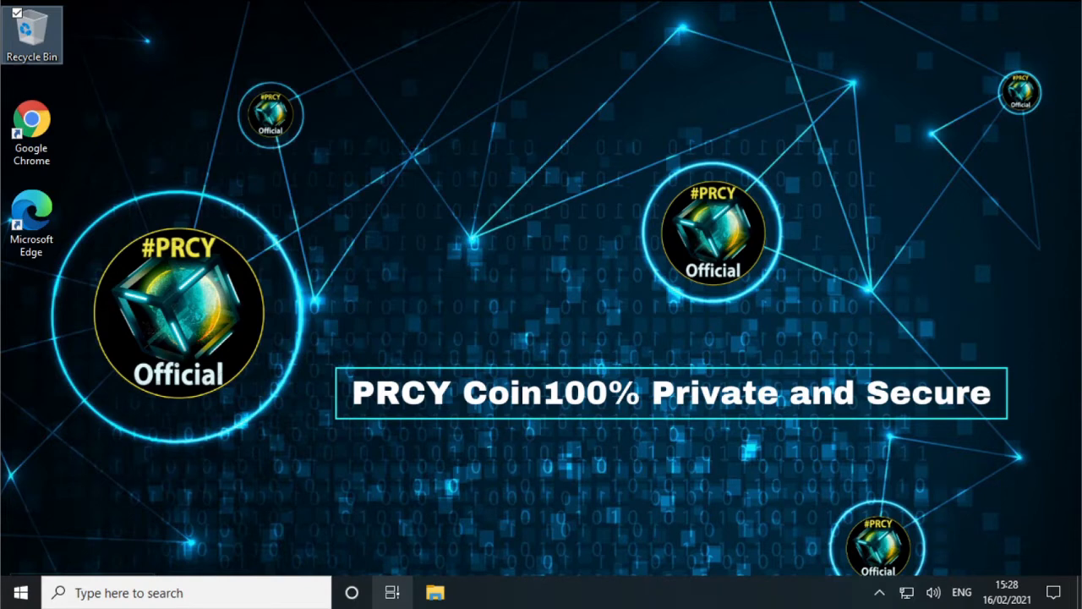
mouse_move(332, 320)
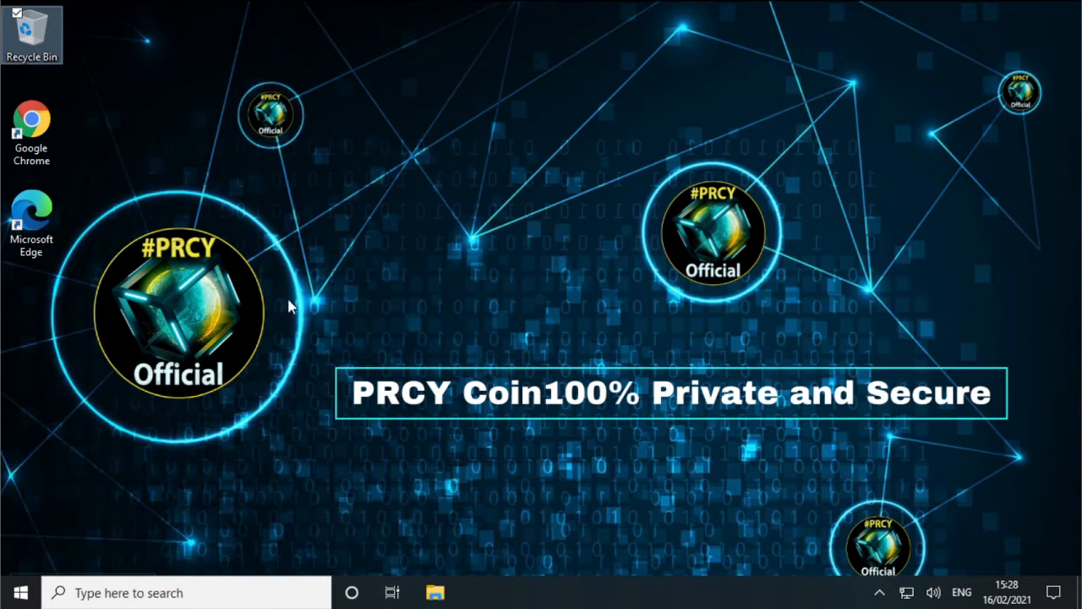
mouse_move(313, 326)
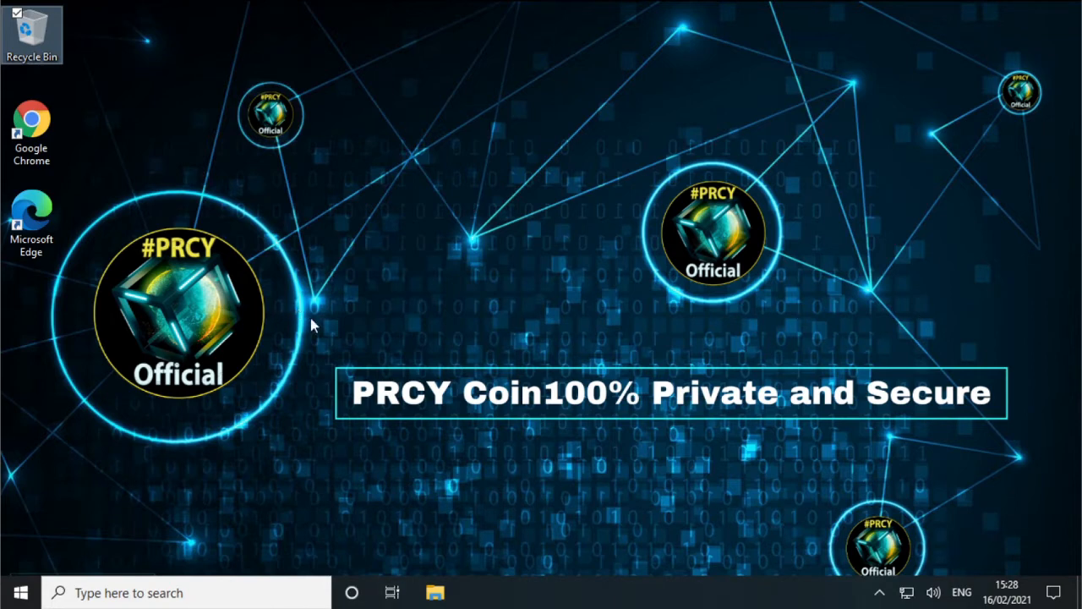
mouse_move(301, 300)
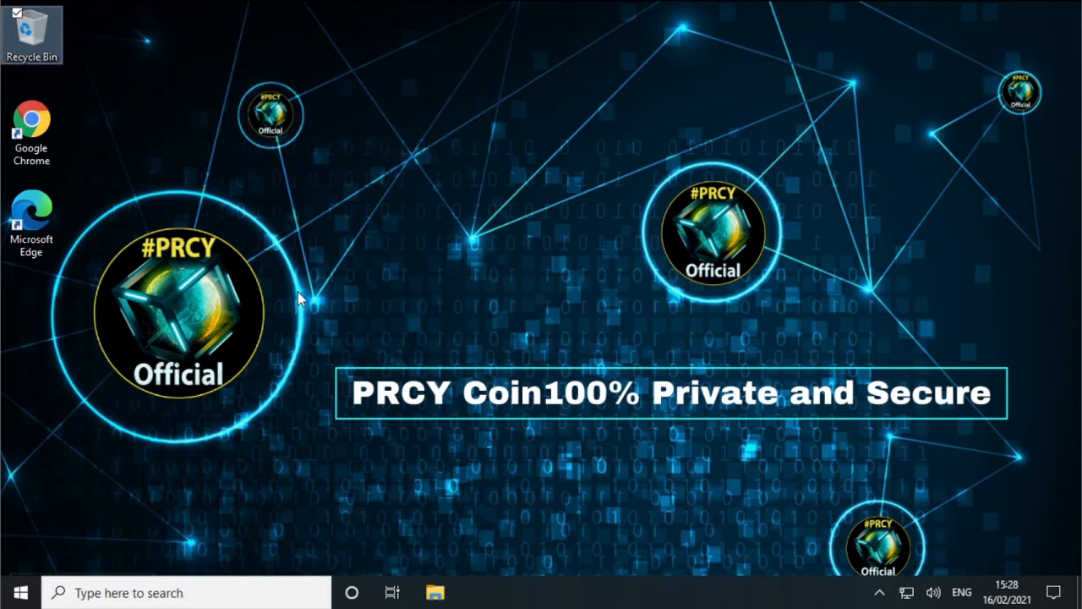
mouse_move(215, 285)
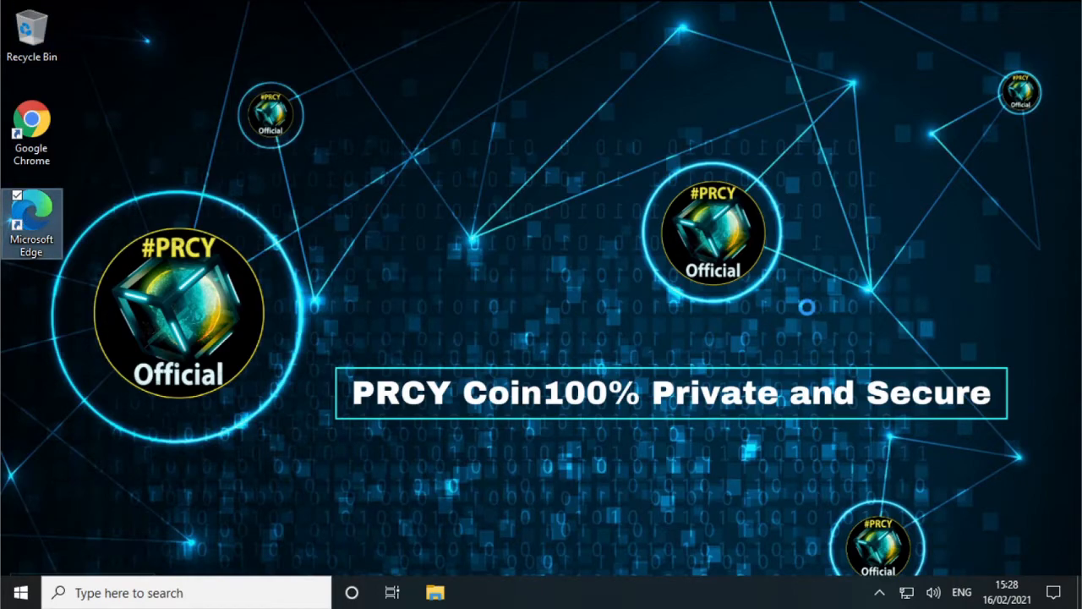
- Search Edge for 'prcy coin' and open the prcycoin.com result
click(31, 223)
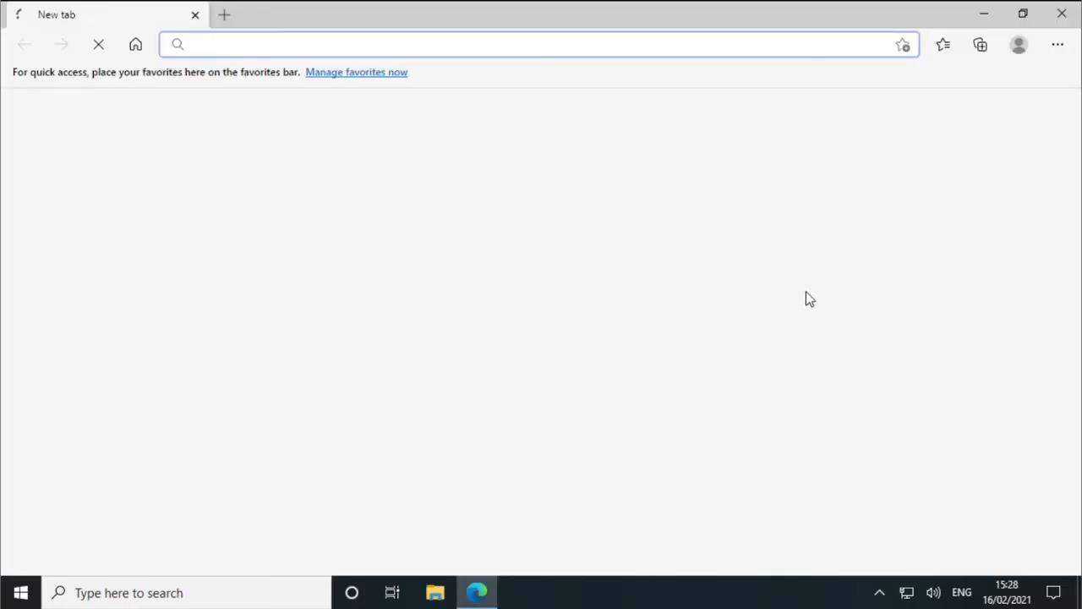
mouse_move(330, 259)
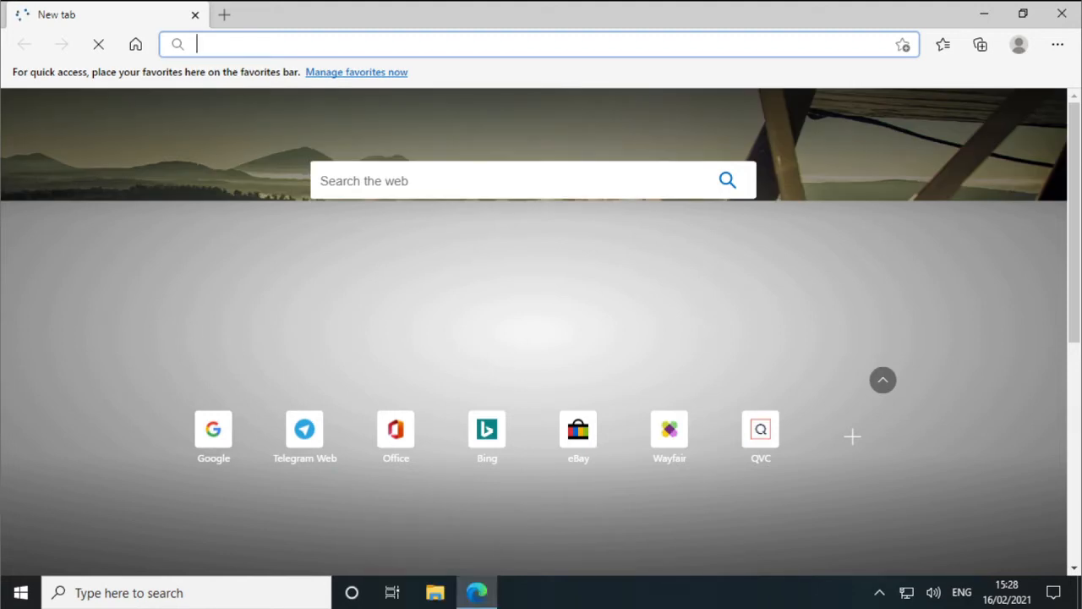
text(prcy coin)
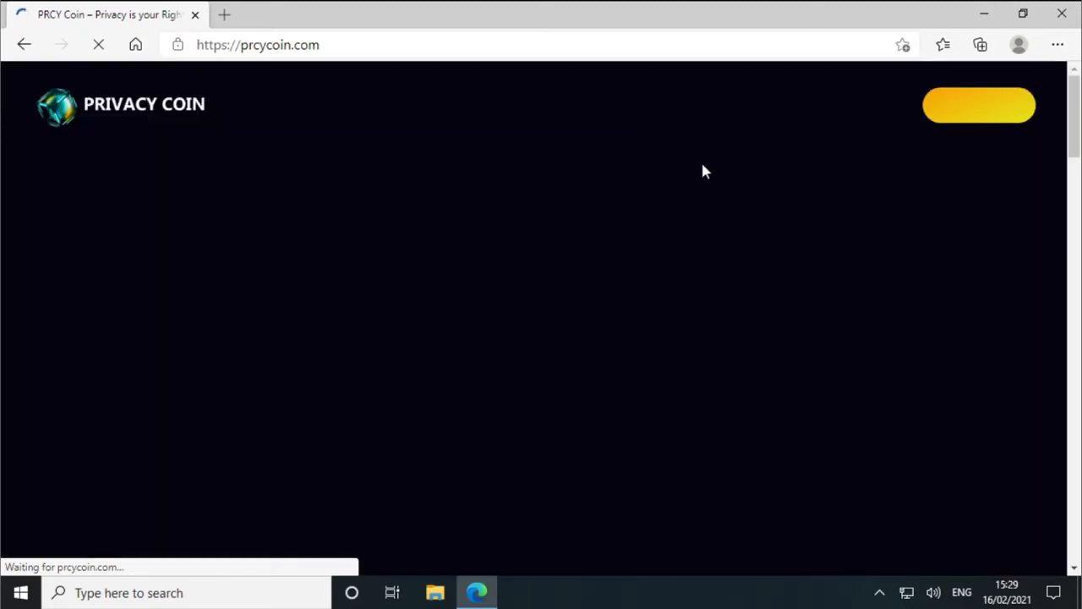
mouse_move(709, 135)
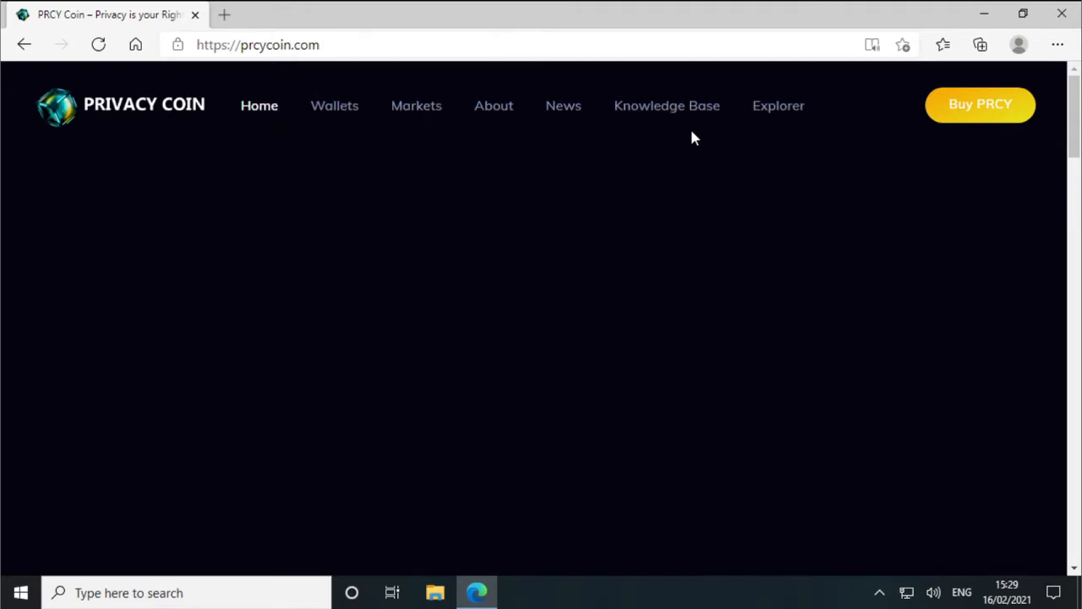
- Go through Knowledge Base and Masternodes & PoA to the PoA miner guide article
click(667, 105)
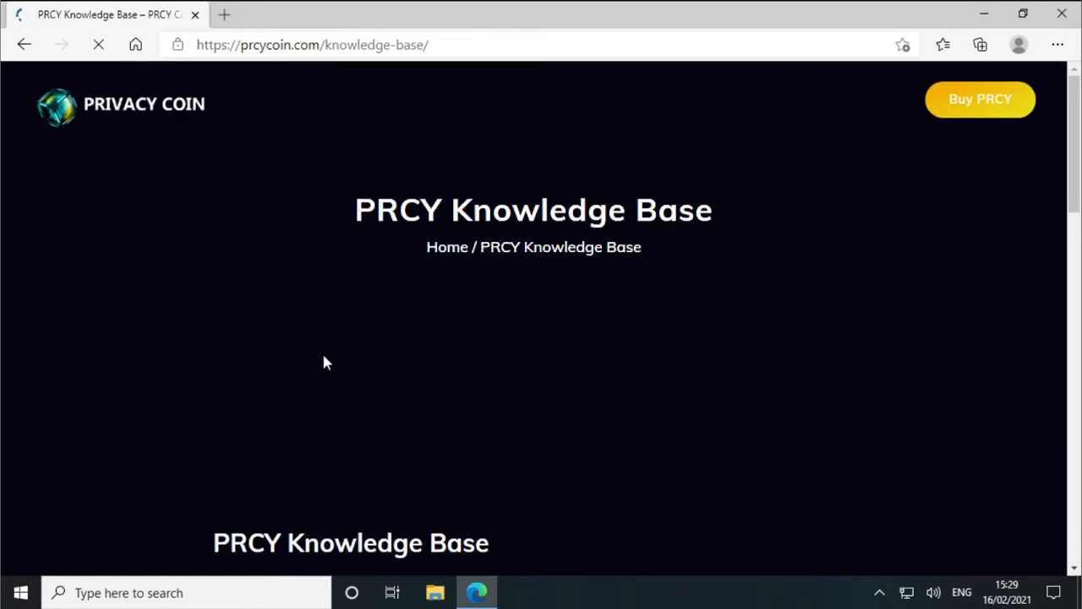
scroll(down, 3)
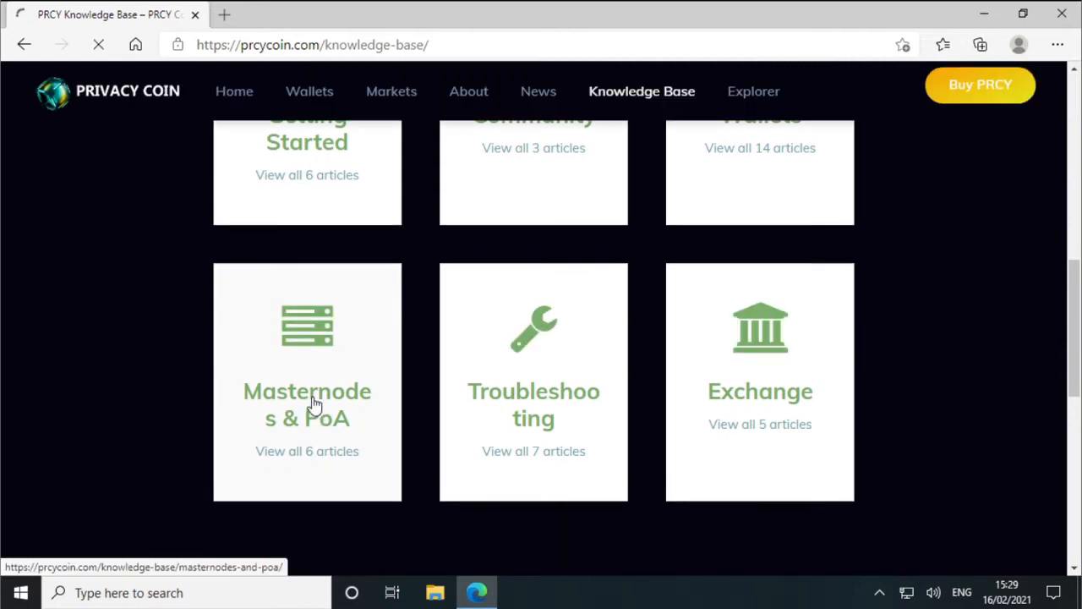
click(307, 404)
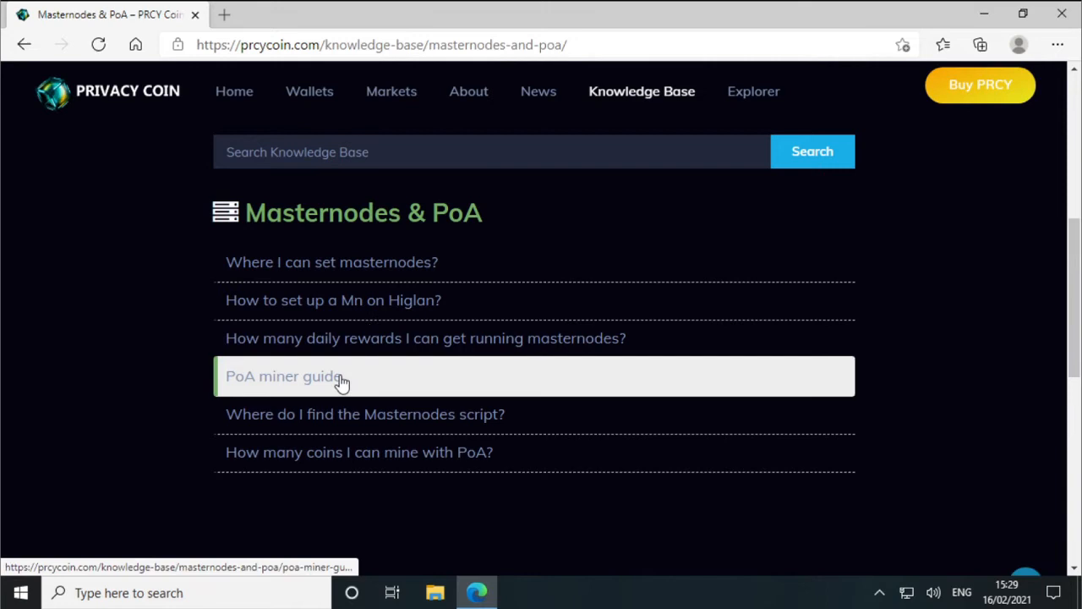
click(283, 375)
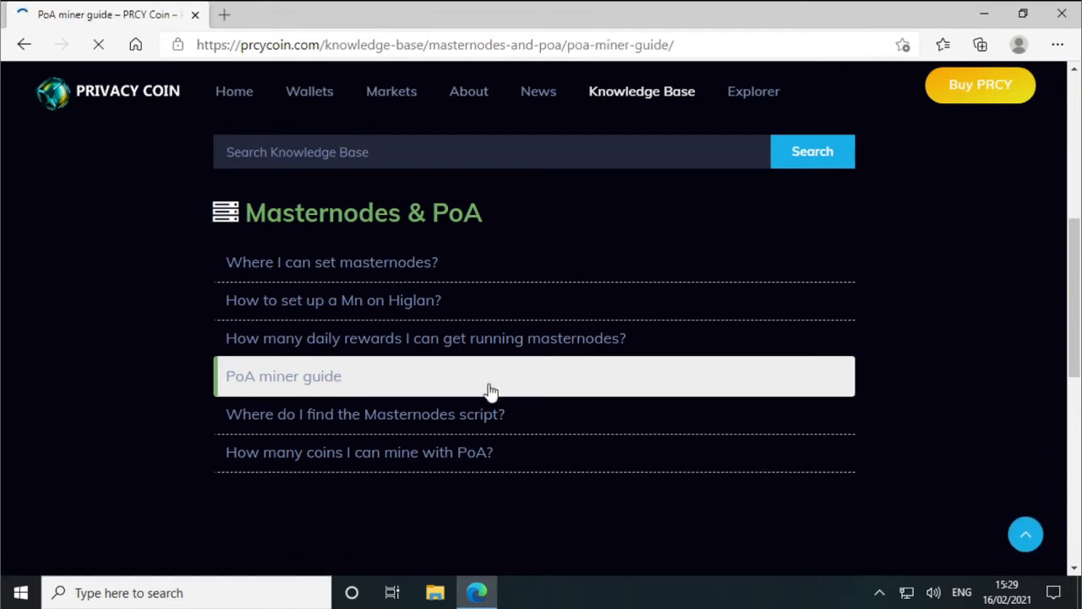
mouse_move(596, 331)
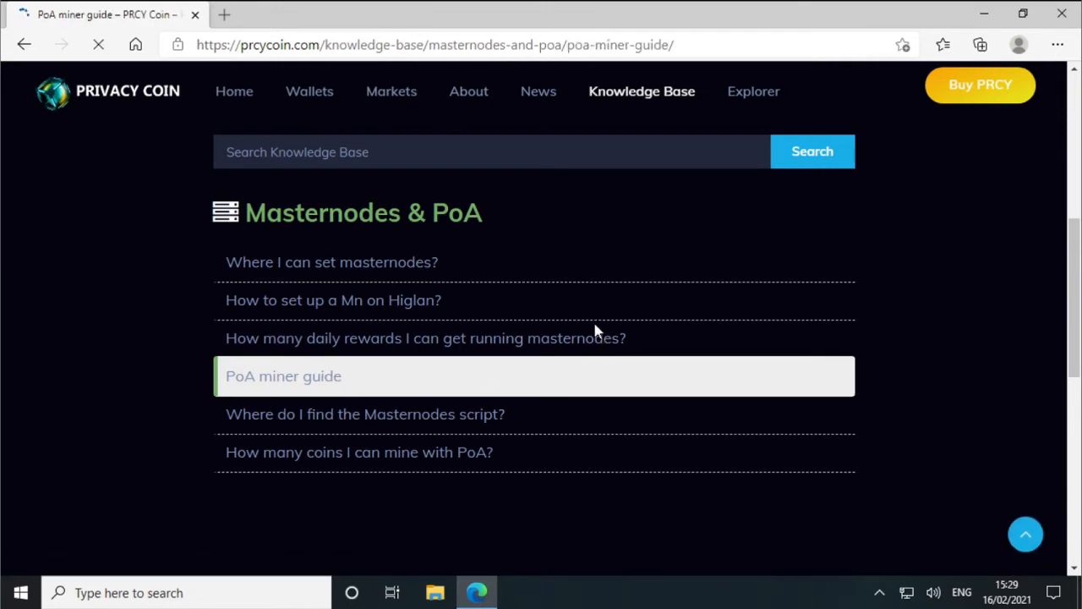
click(283, 376)
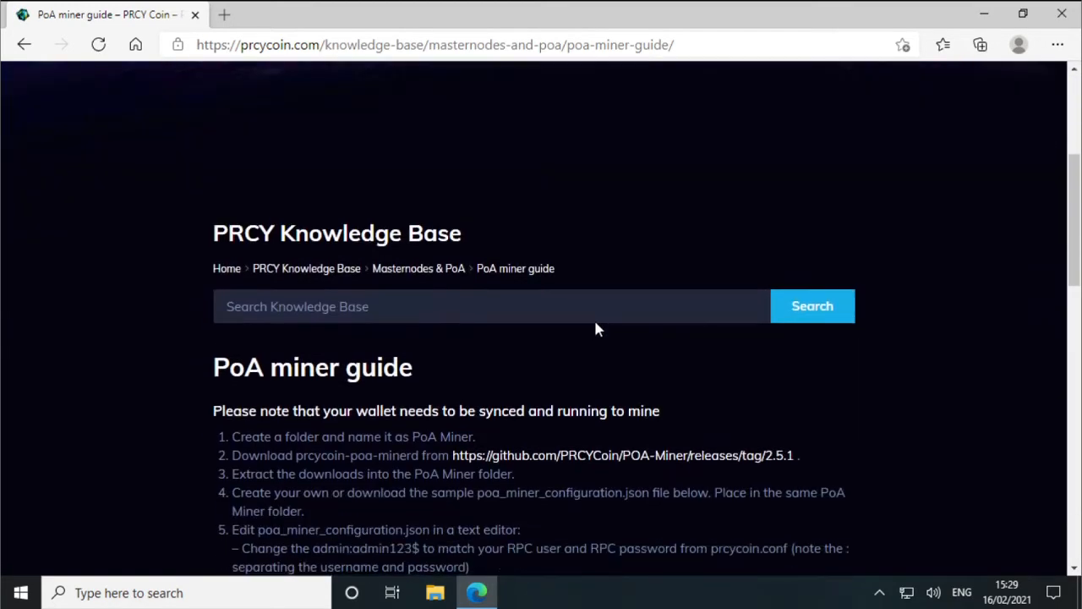
- Follow the guide's github.com/PRCYCoin/POA-Miner/releases/tag/2.5.1 download link
click(624, 455)
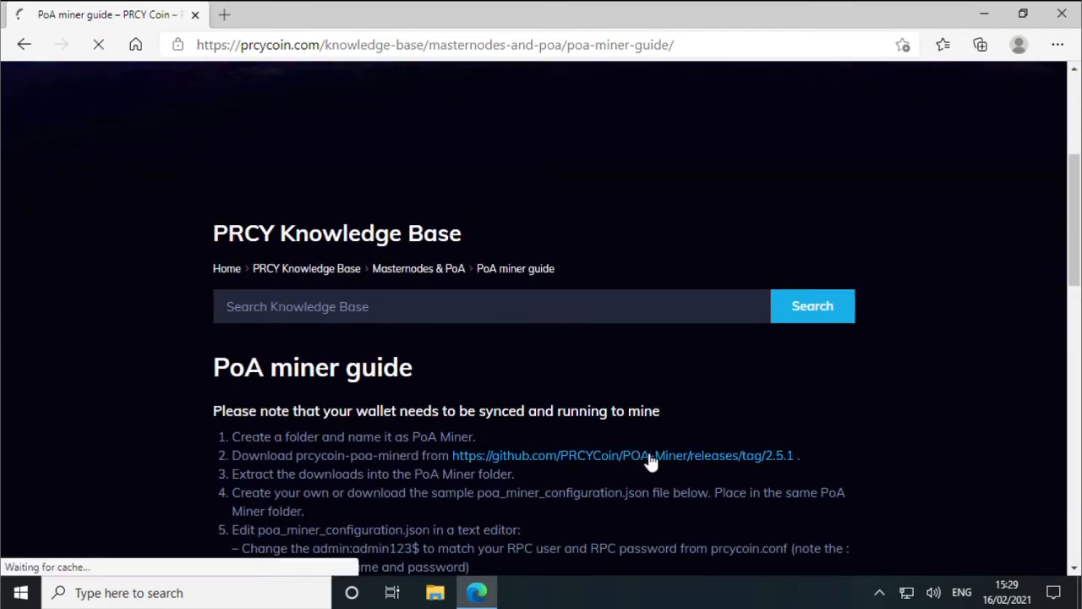
click(624, 455)
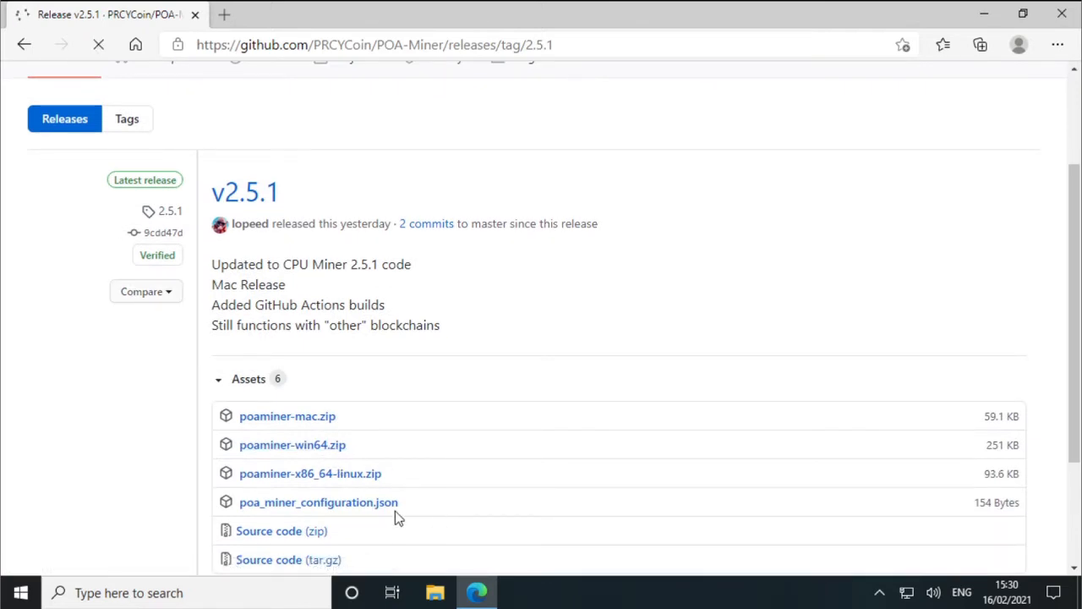
- Download poaminer-win64.zip and poa_miner_configuration.json from the release assets, then close Edge
click(292, 444)
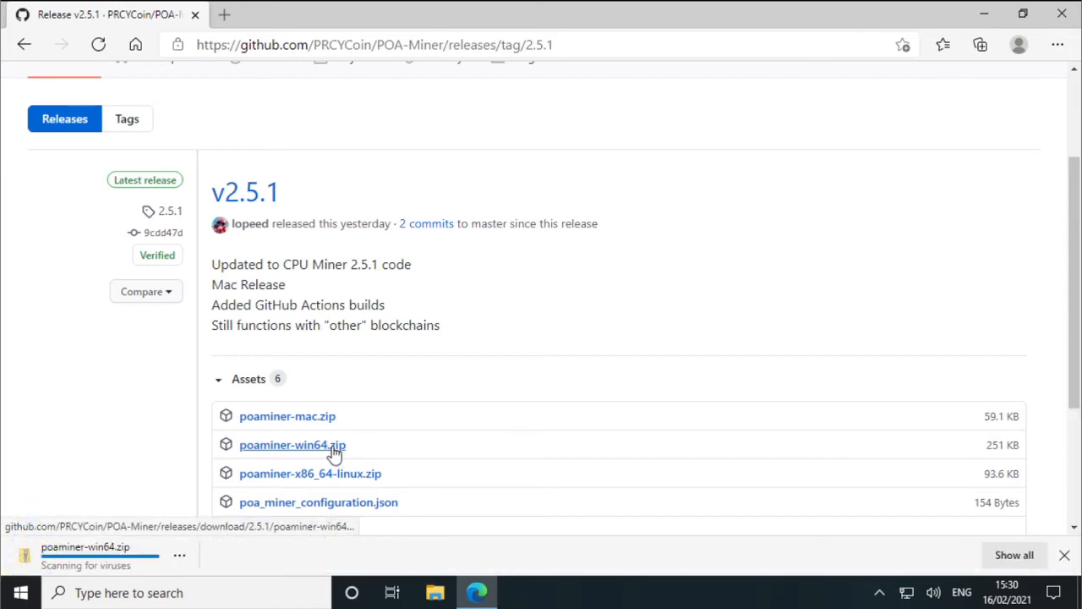
scroll(down, 3)
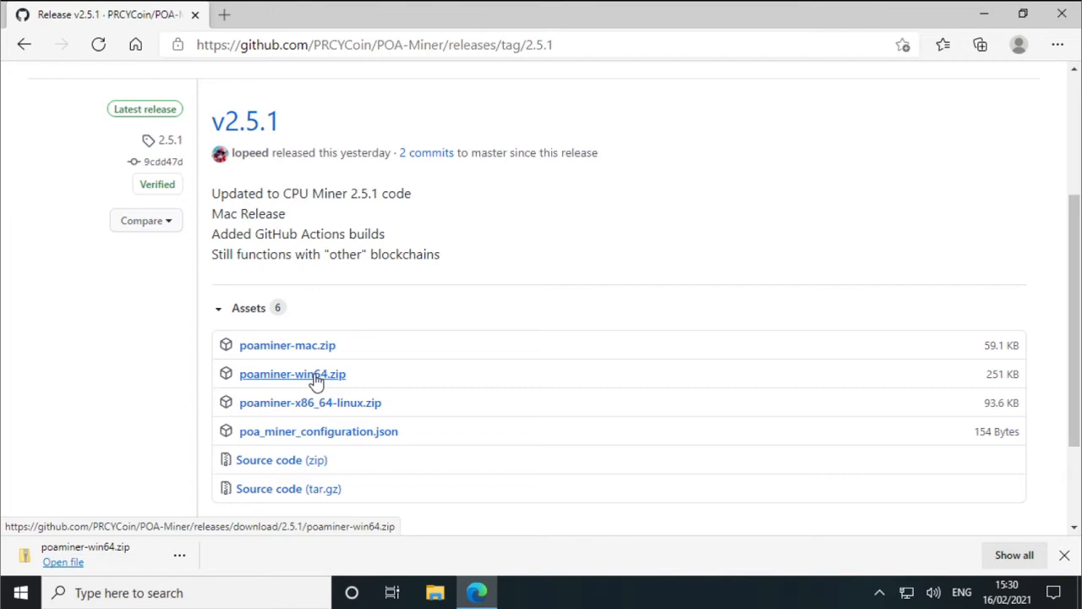
mouse_move(341, 381)
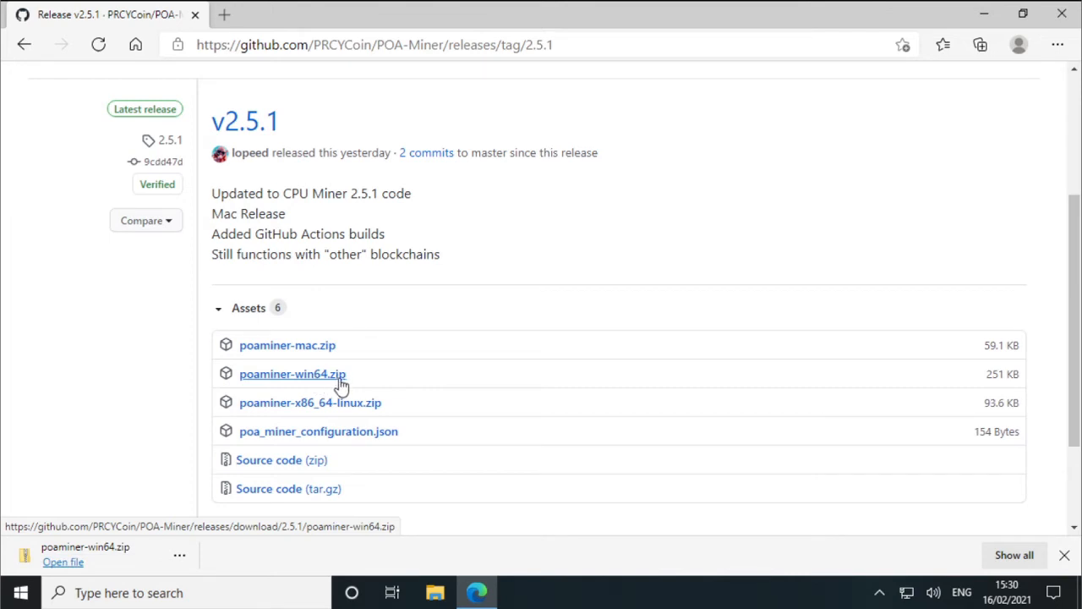
mouse_move(384, 439)
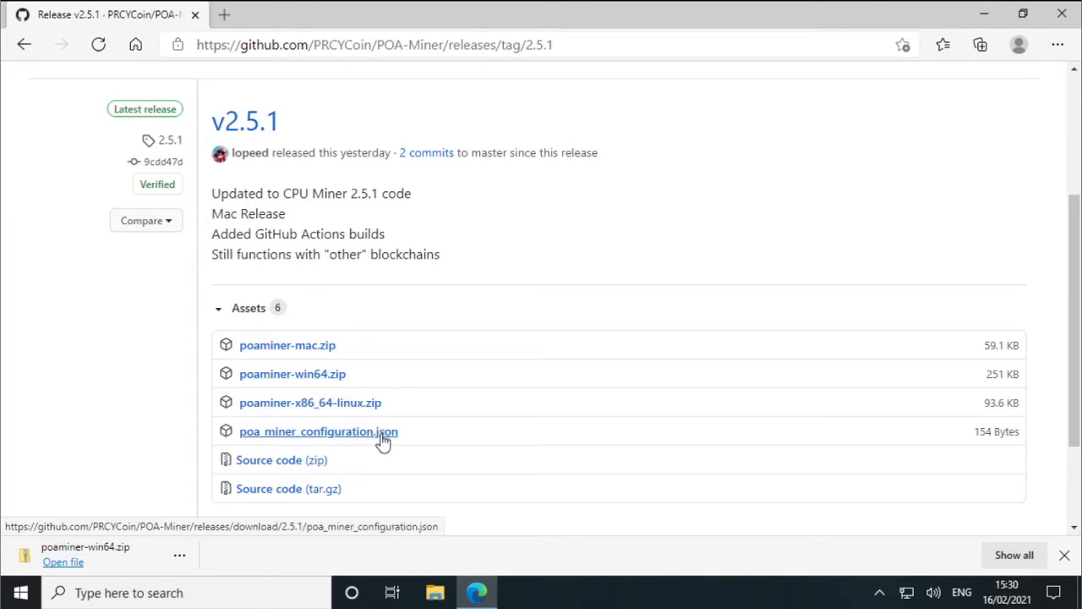
click(318, 431)
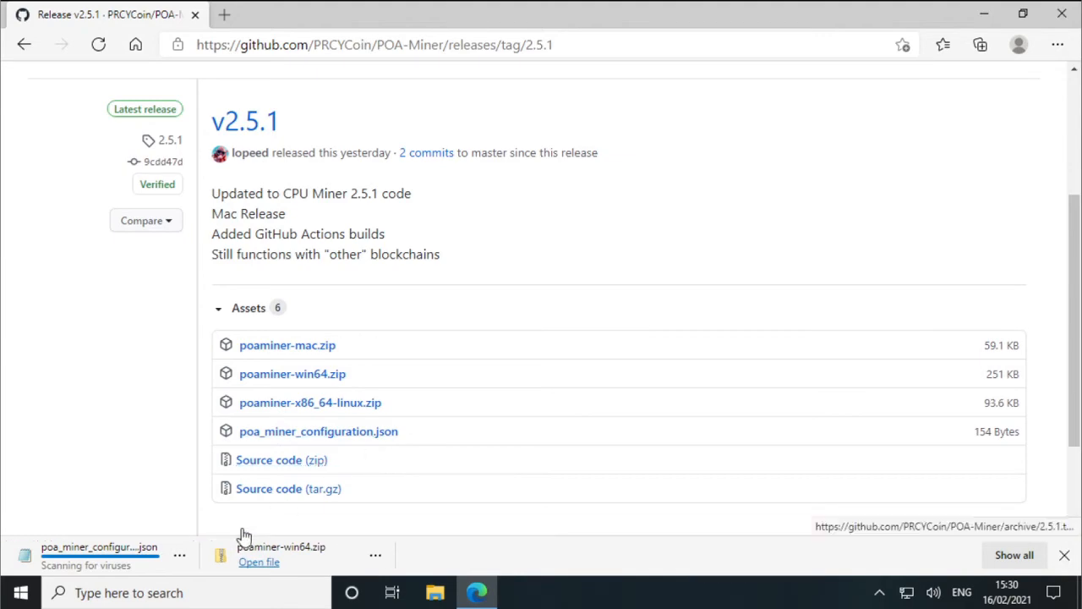
click(178, 555)
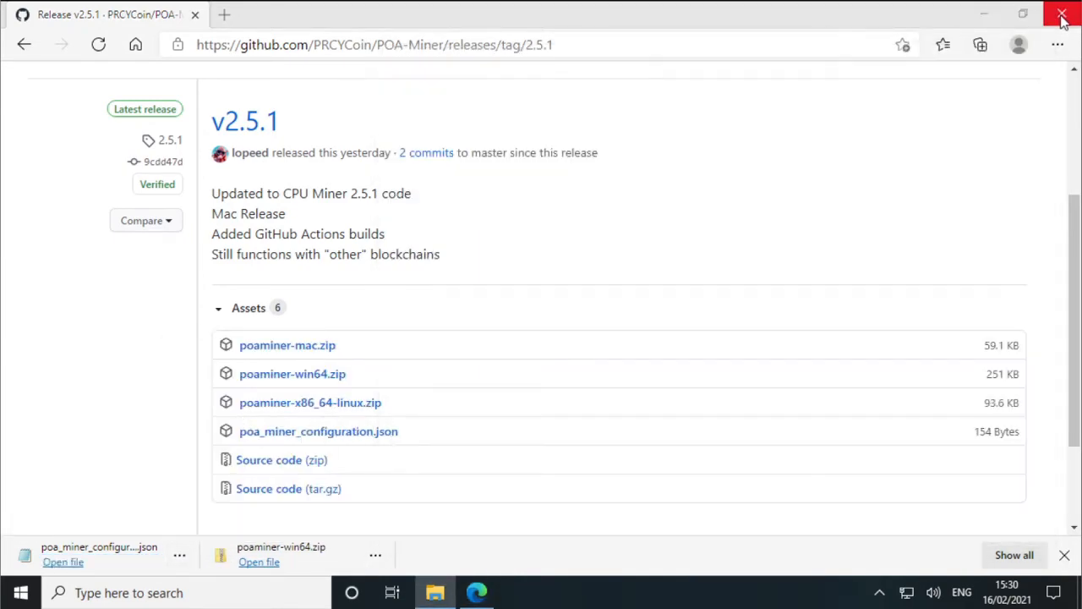
click(1063, 15)
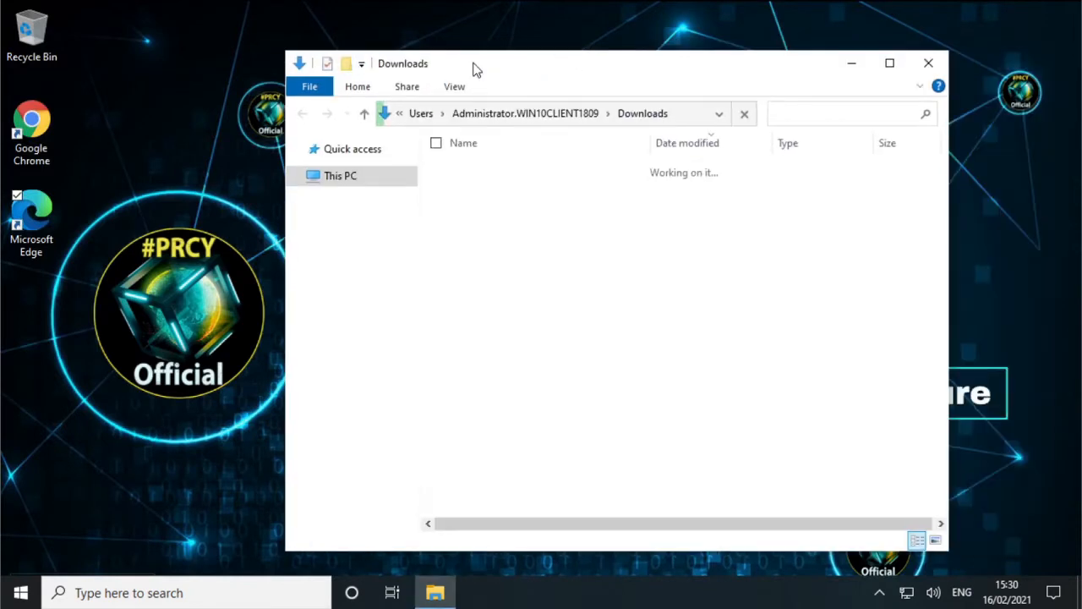
- Extract poaminer-win64.zip and open poa_miner_configuration.json from the extracted folder in Notepad
click(509, 209)
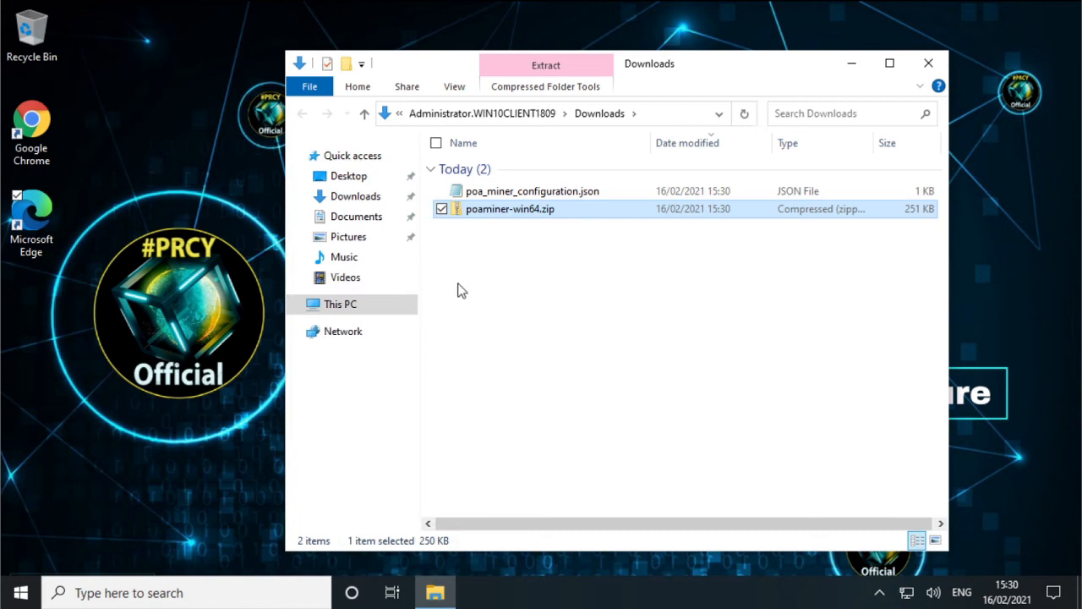
click(545, 66)
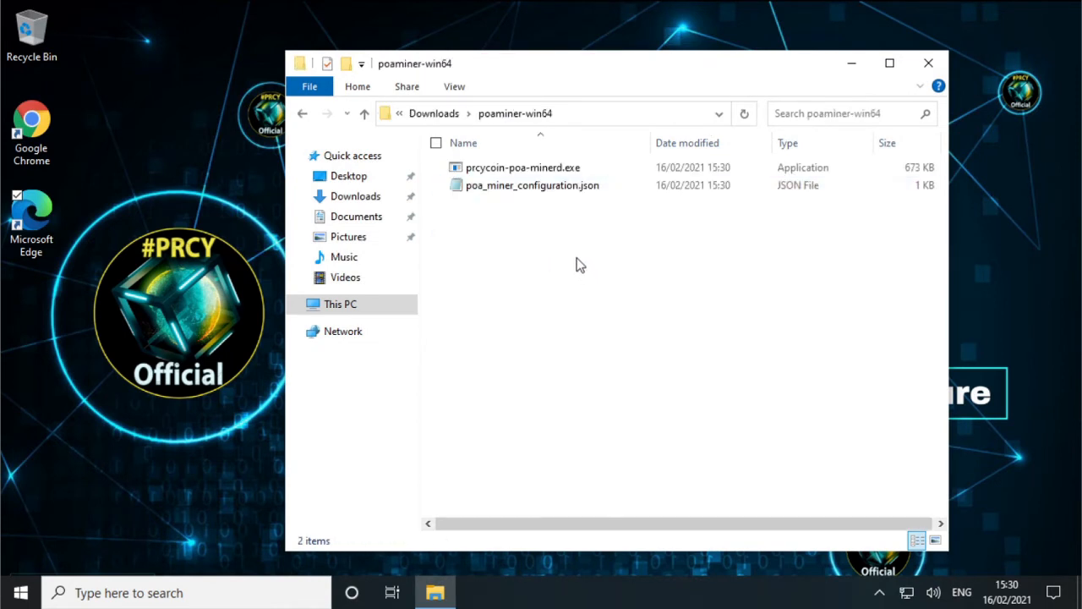
click(532, 186)
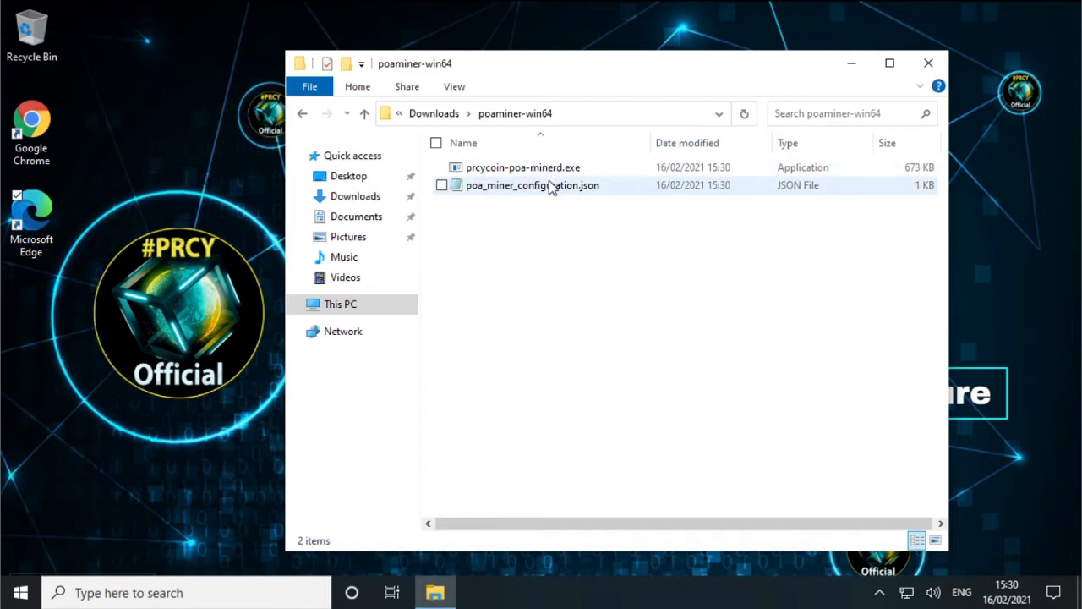
double_click(532, 186)
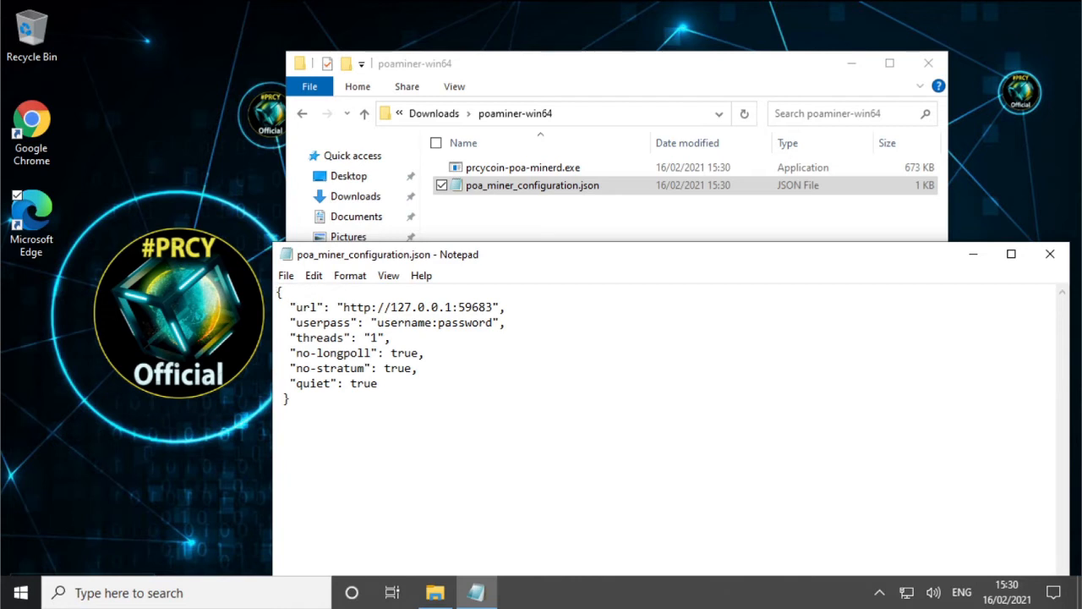
- Set threads to 2 in poa_miner_configuration.json, save with Ctrl+S, and close Notepad
click(281, 292)
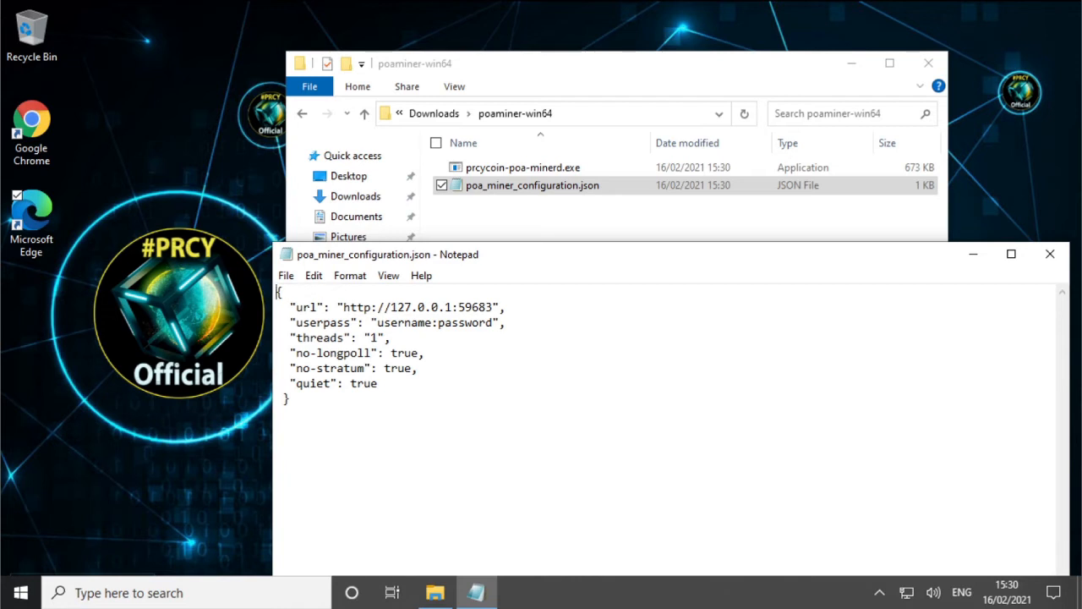
triple_click(397, 322)
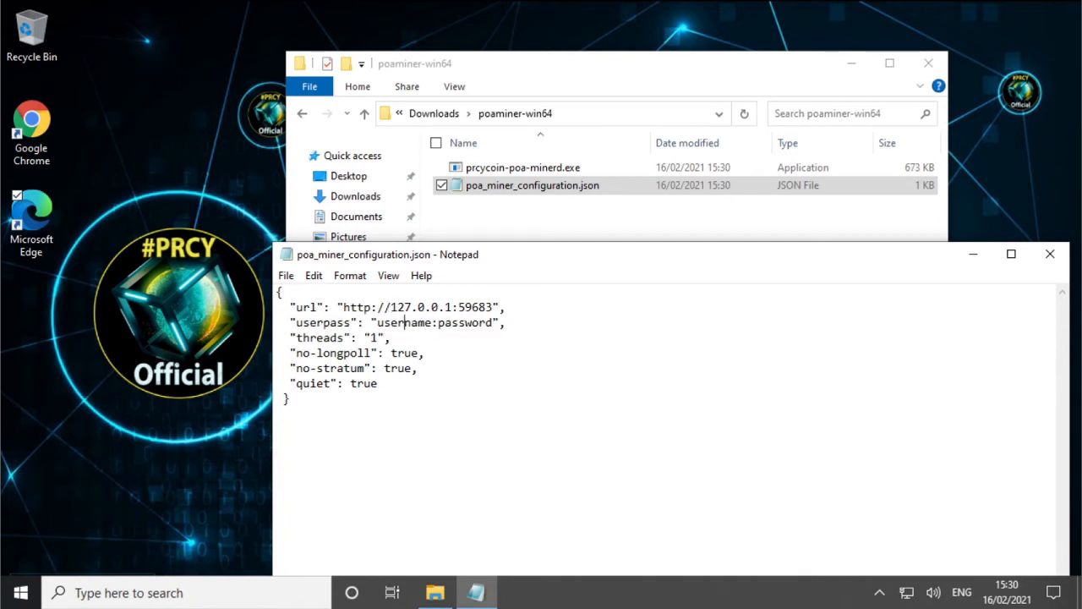
double_click(404, 322)
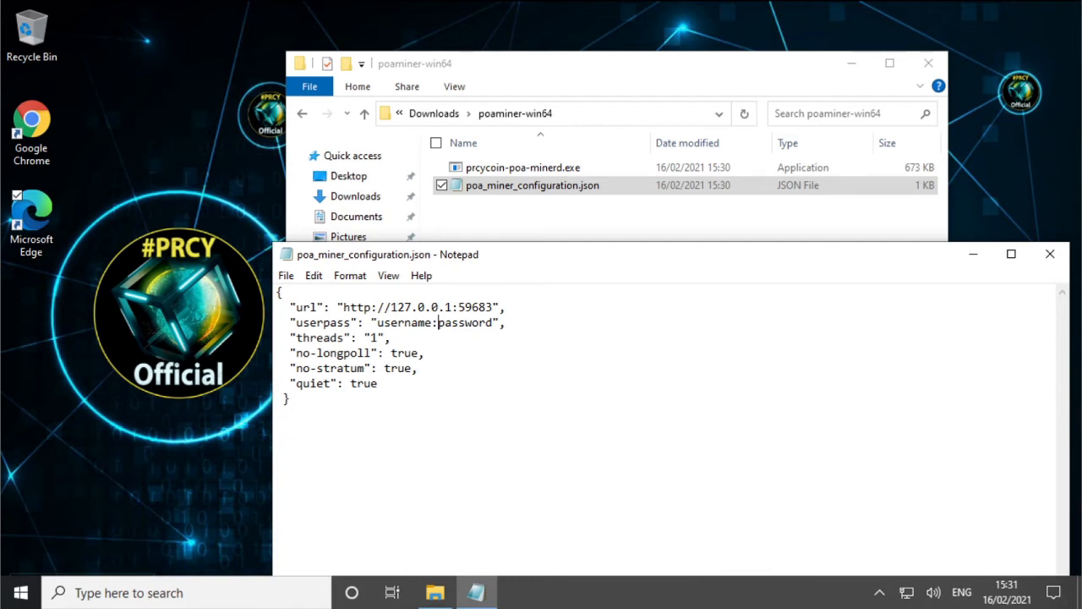
triple_click(337, 338)
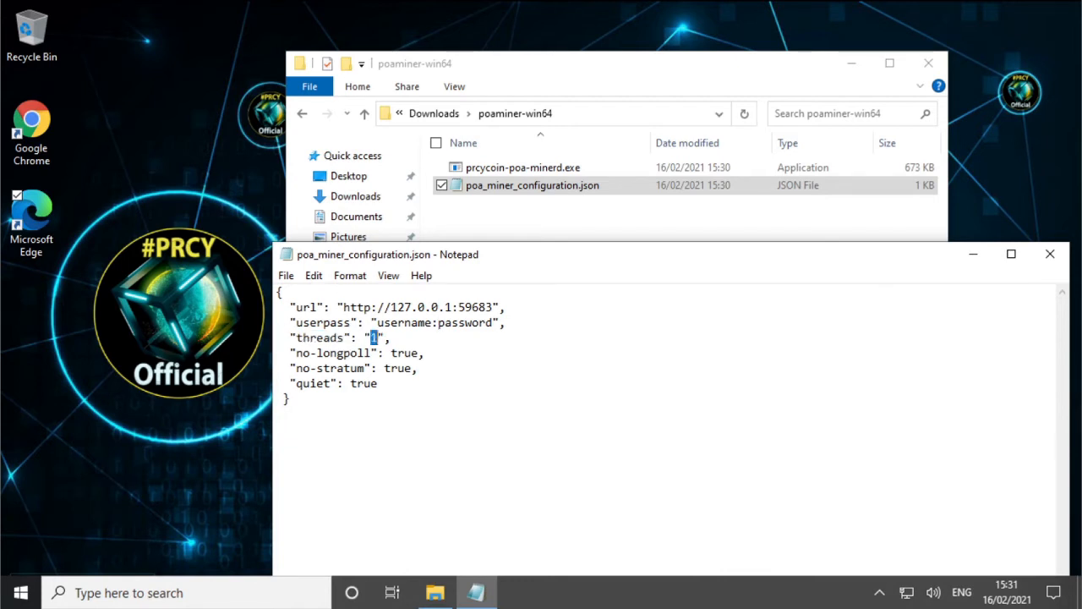
text(2)
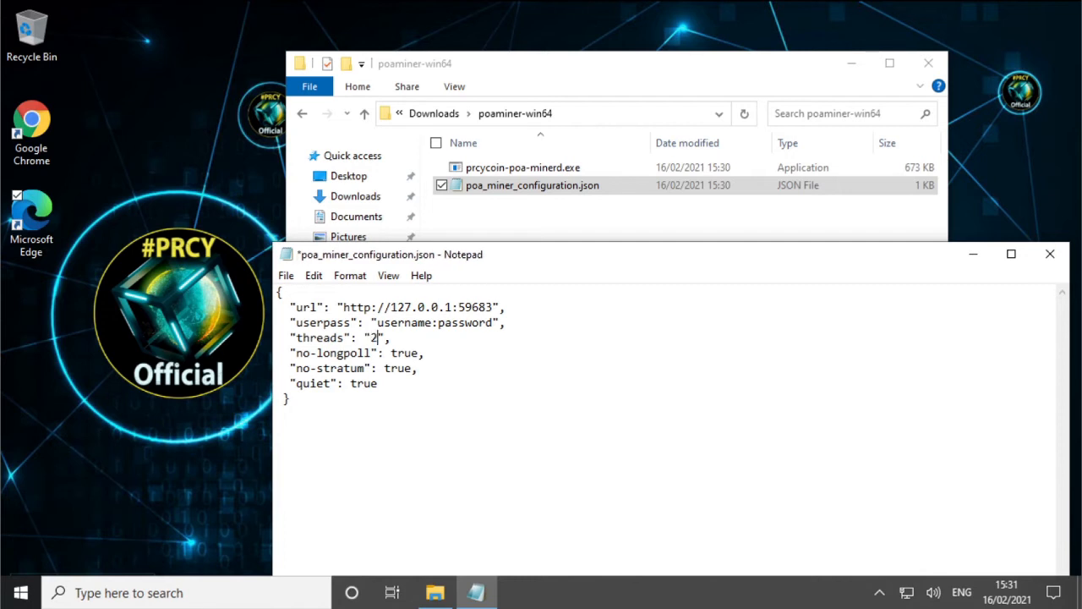
key(ctrl+s)
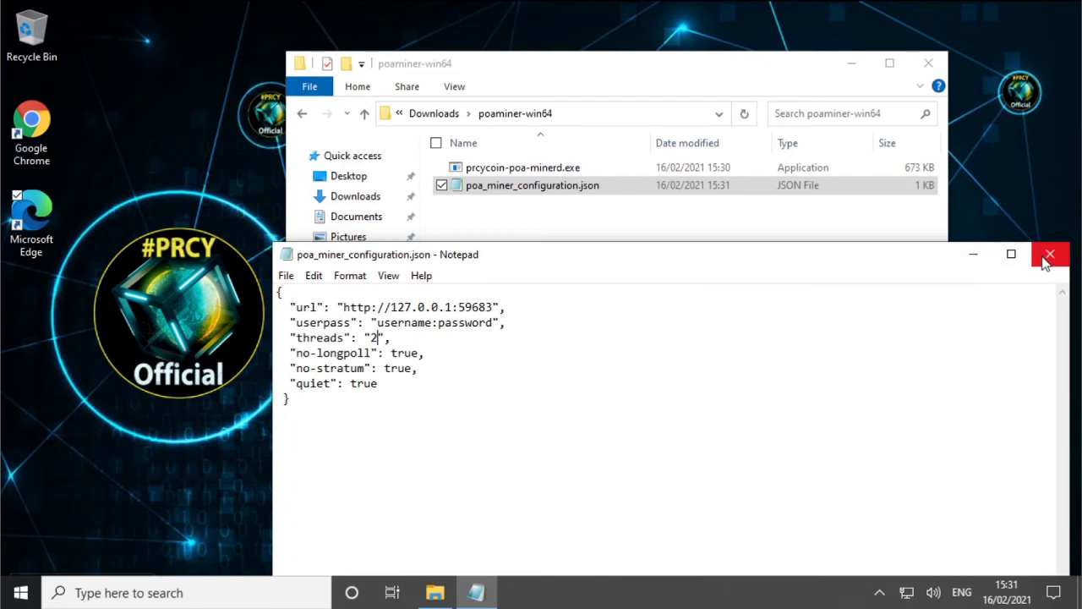
mouse_move(1051, 255)
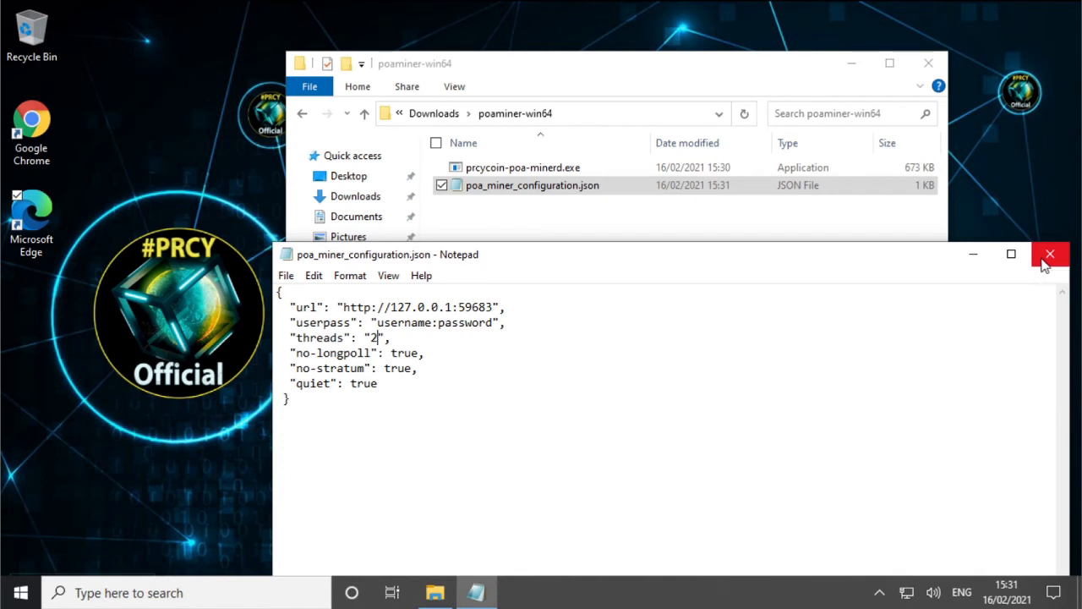
click(1050, 253)
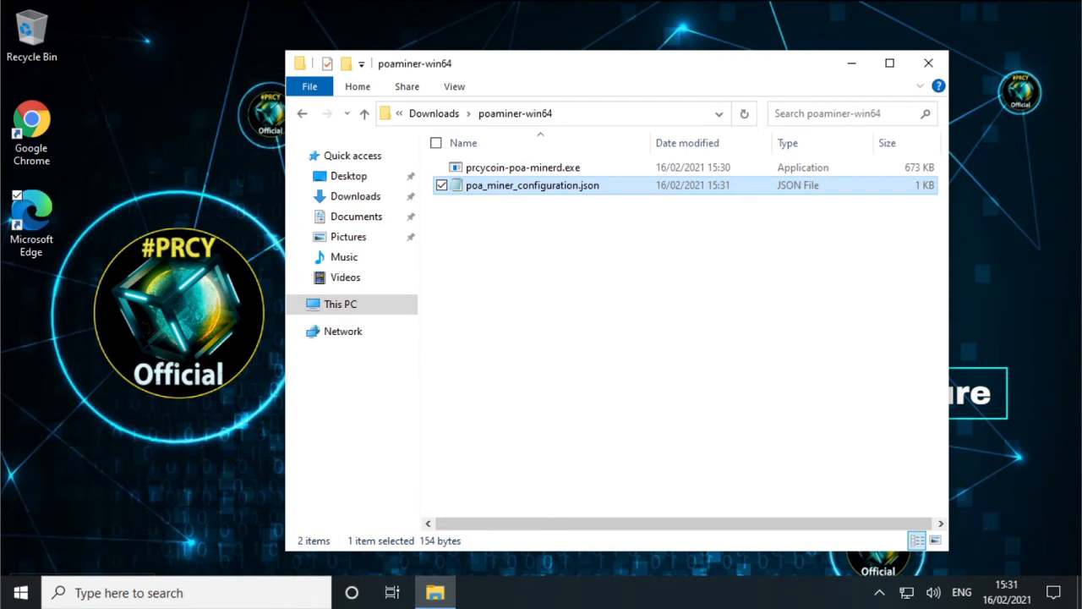
mouse_move(535, 288)
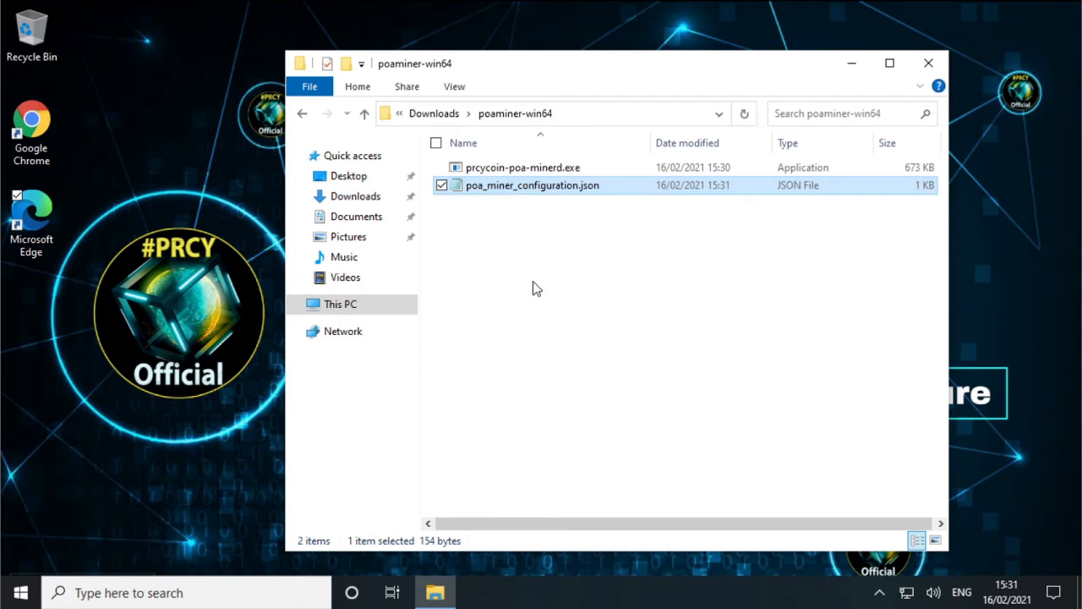
- Create a new text document in poaminer-win64 and rename it run.cmd, accepting the extension change
right_click(537, 289)
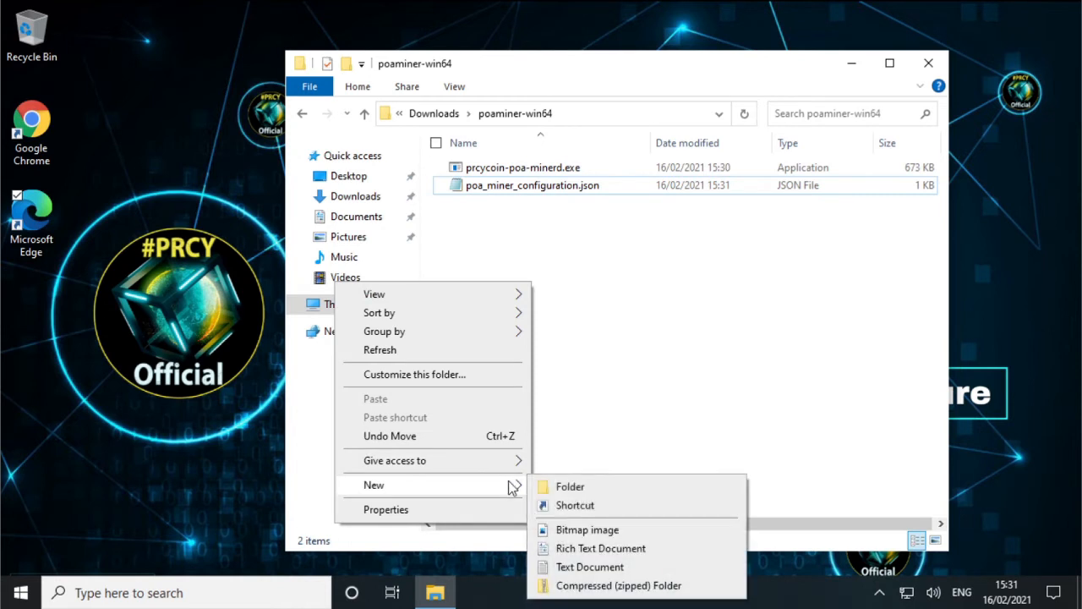
click(600, 548)
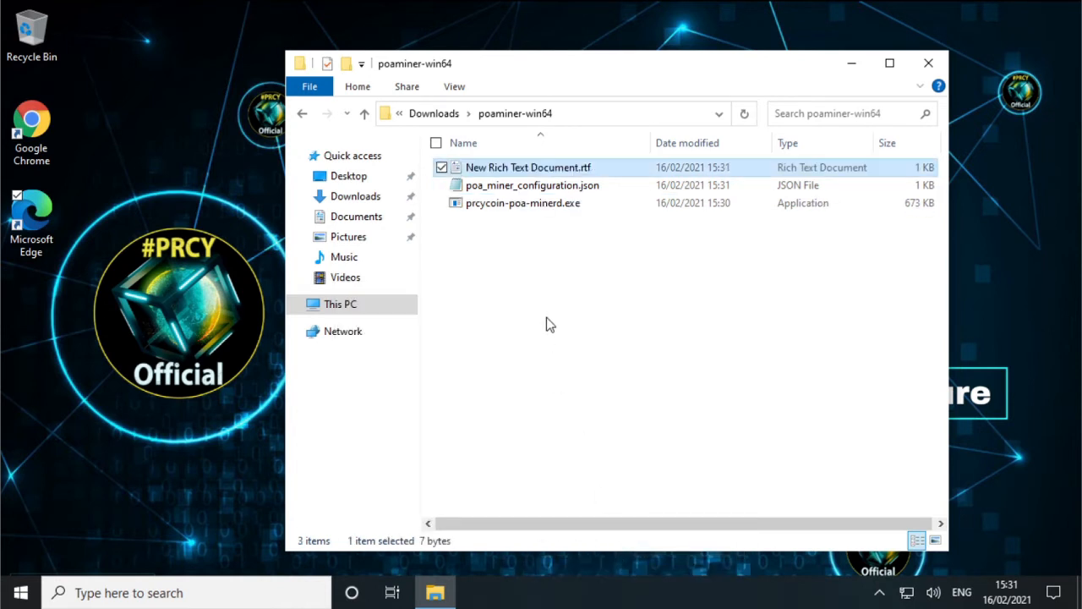
right_click(550, 324)
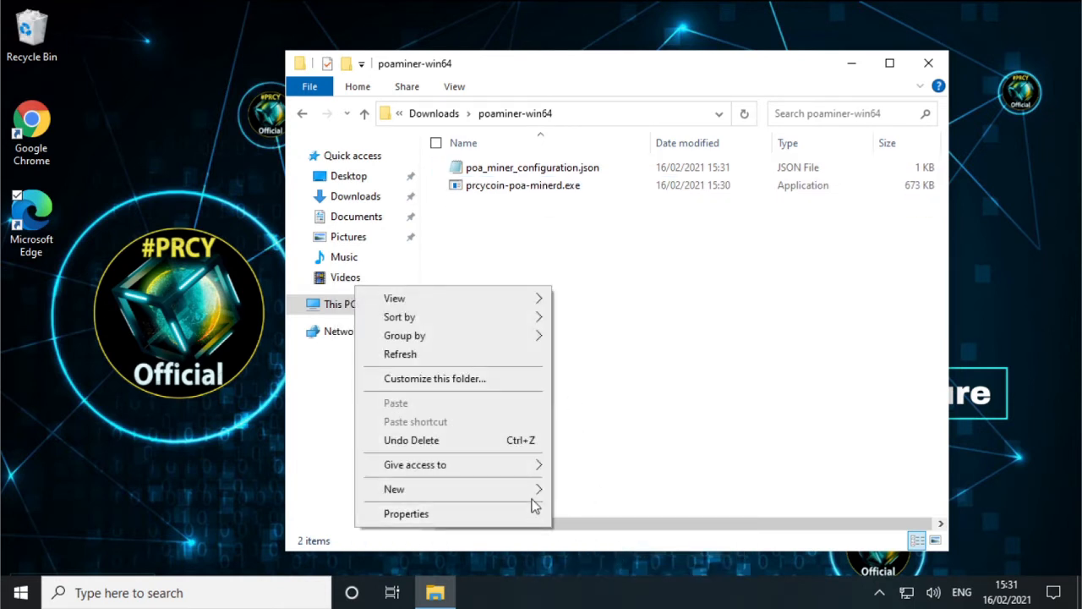
click(394, 489)
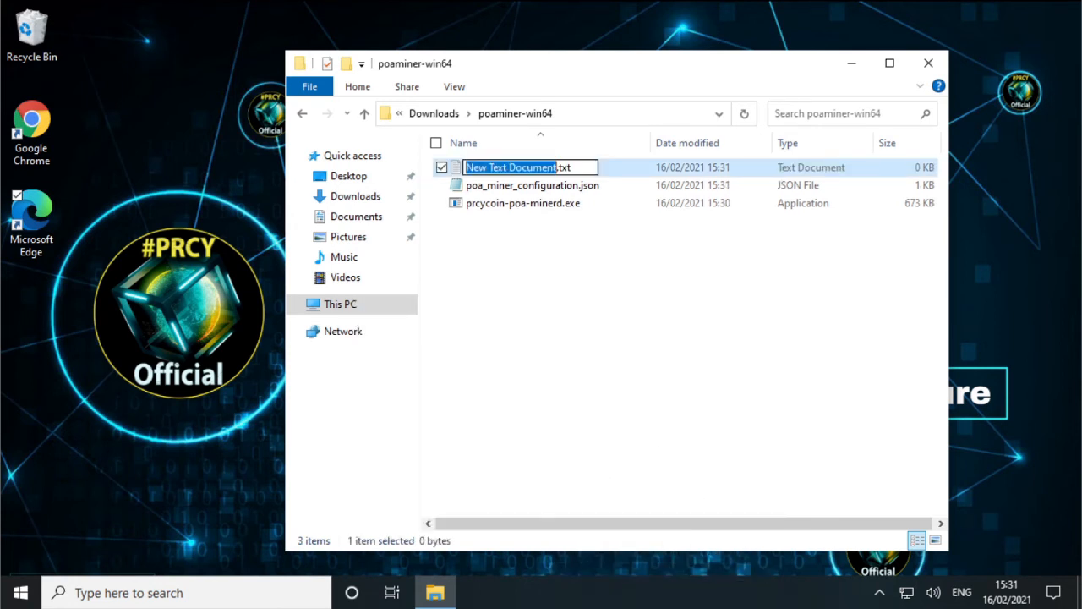
mouse_move(878, 325)
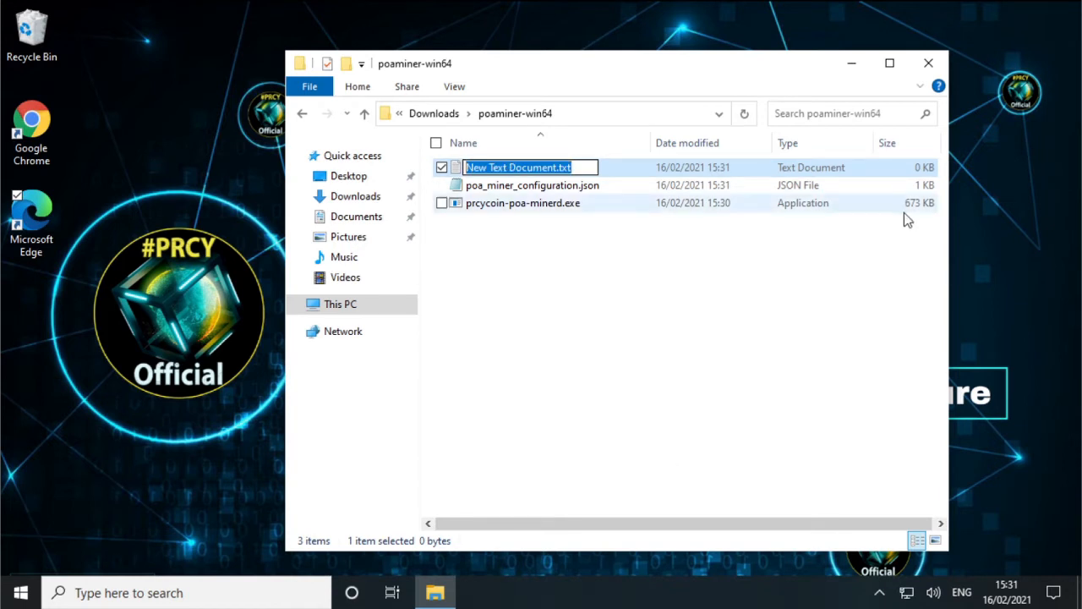
text(r)
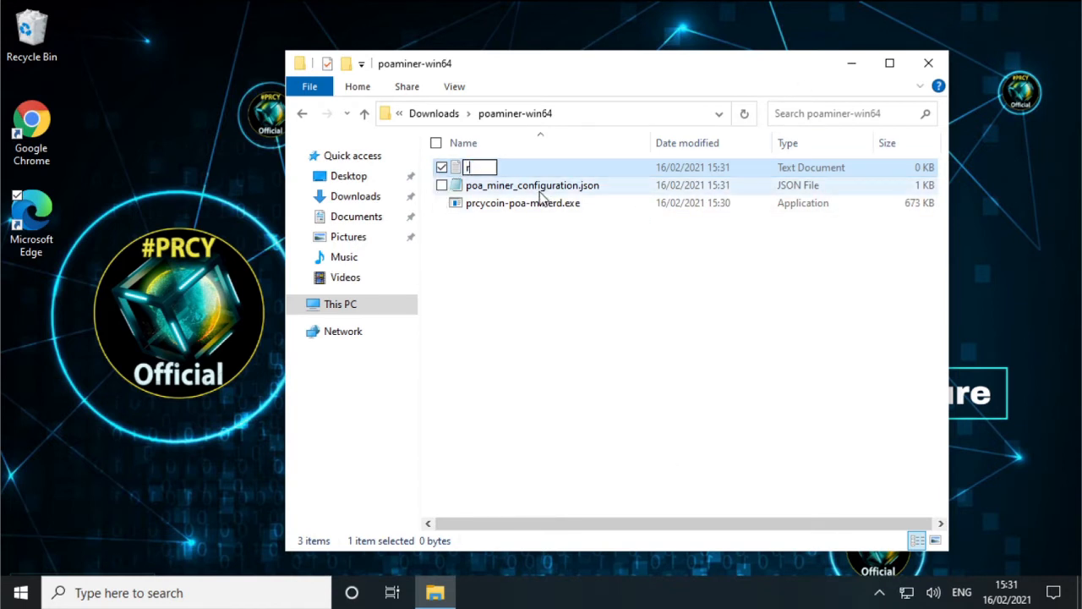
text(un.cmd)
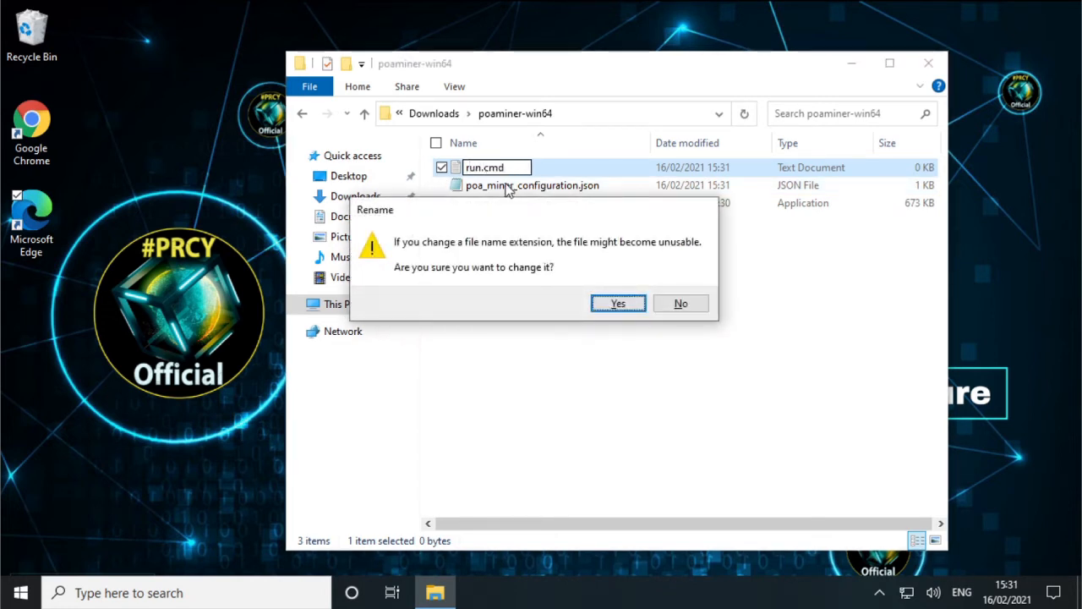
click(618, 303)
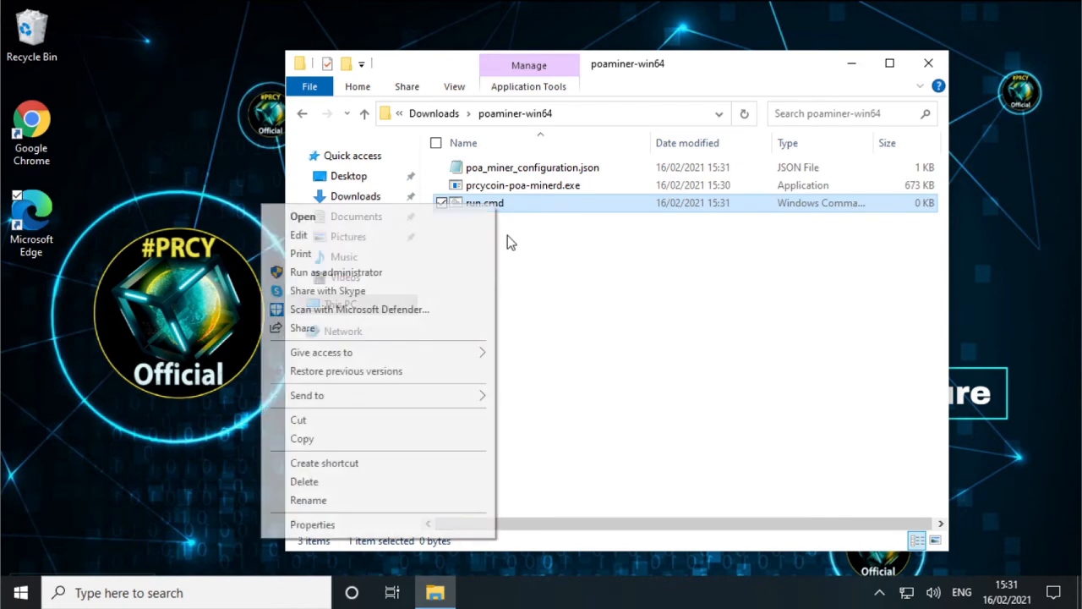
- Write 'prcycoin-poa-minerd.exe --config=poa_miner_configuration.json' into run.cmd and save it
click(299, 235)
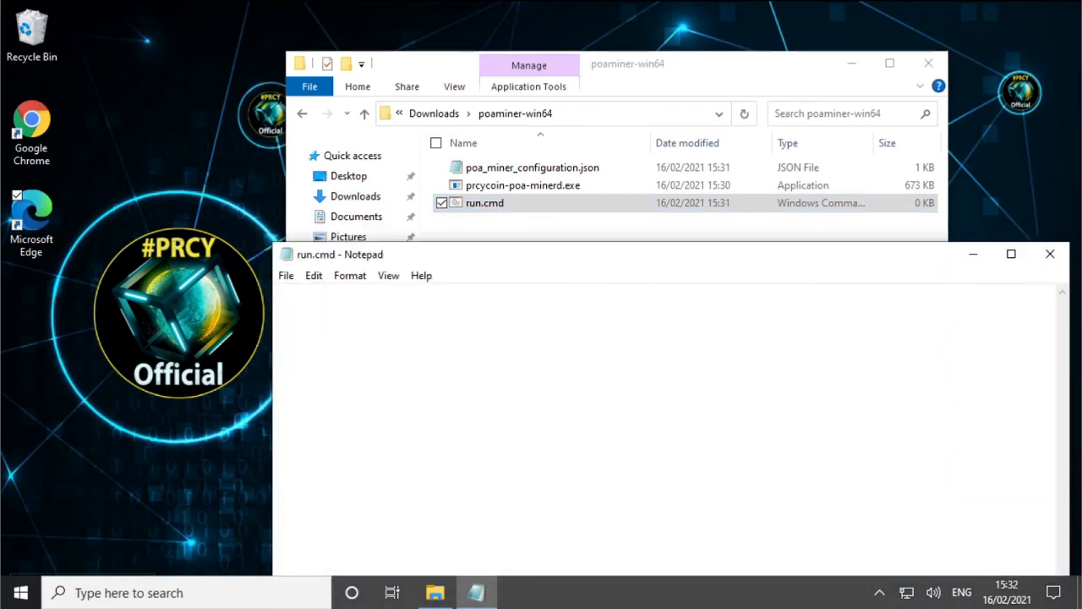
text(prcycoin-poa-minerd.exe --config=poa_miner_configuration.json)
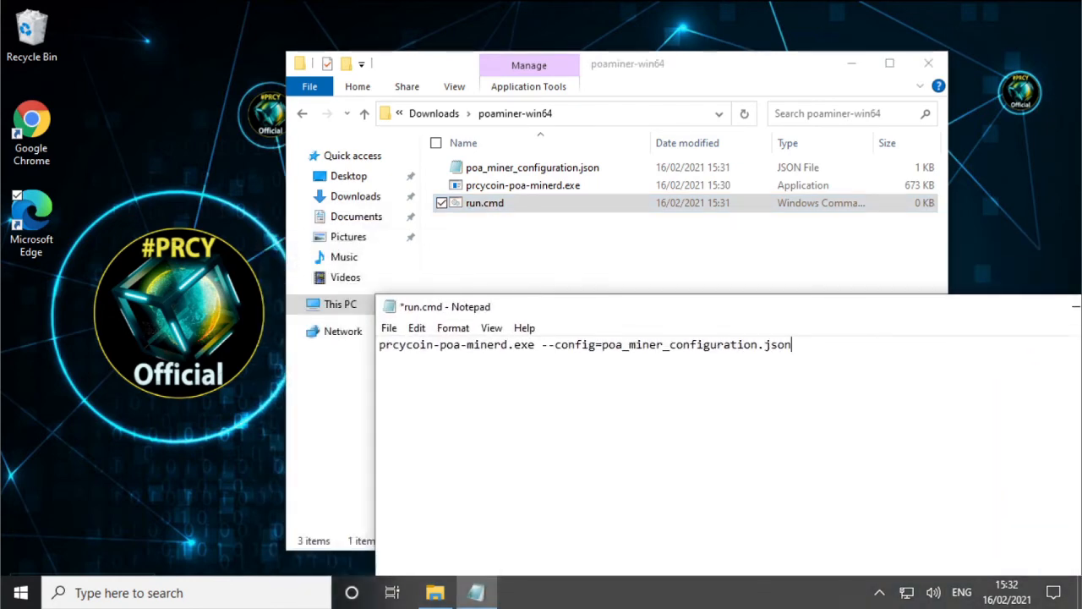
double_click(457, 344)
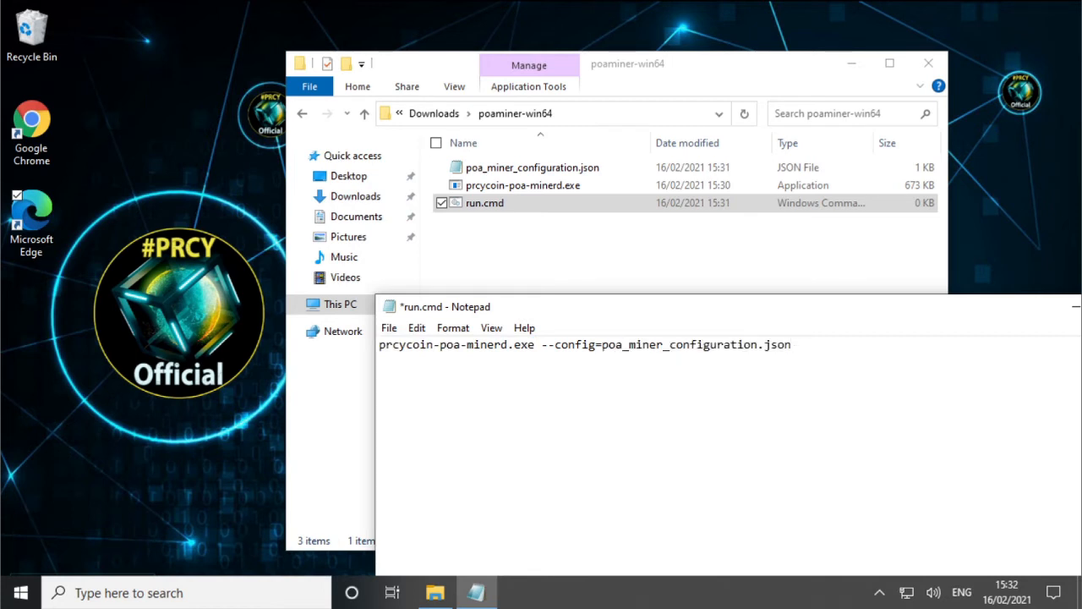
key(ctrl+s)
text(%appdata%)
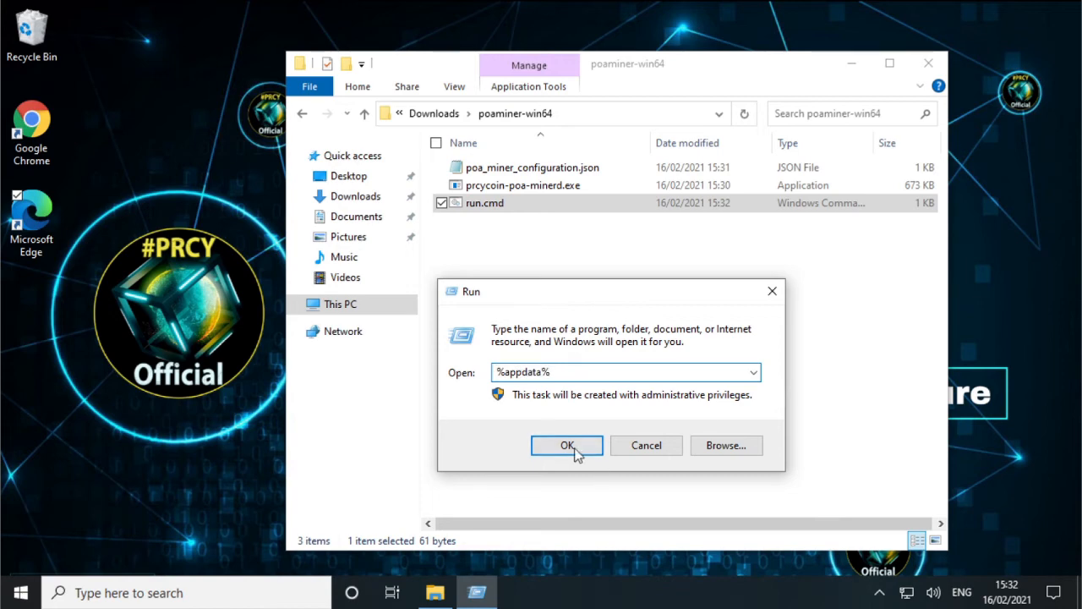
- Go to %appdata% > PRCYcoin and open prcycoin.conf in Notepad
click(567, 446)
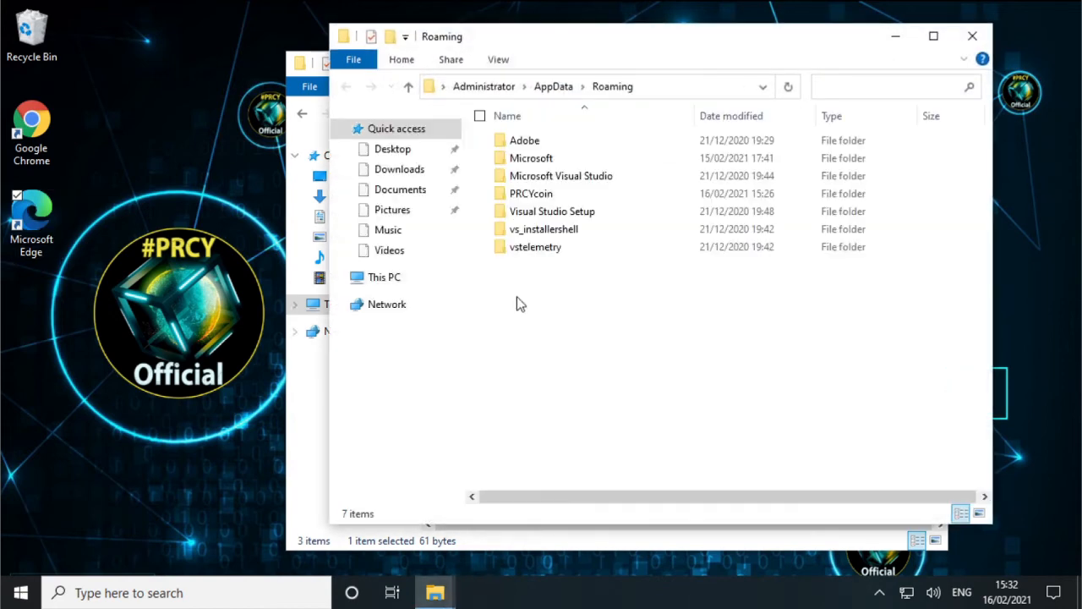
double_click(531, 192)
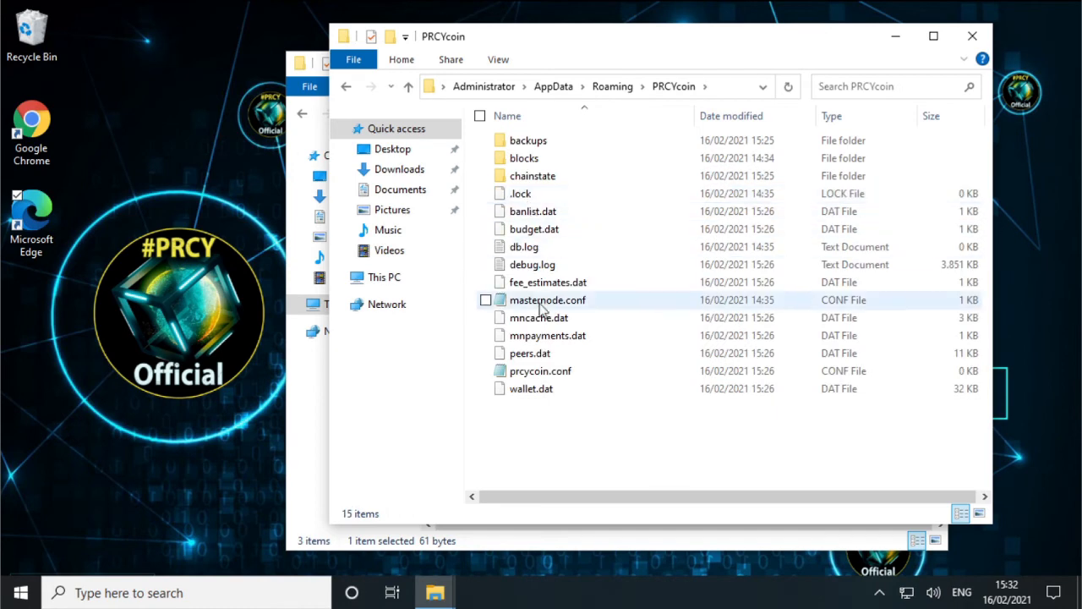
click(541, 370)
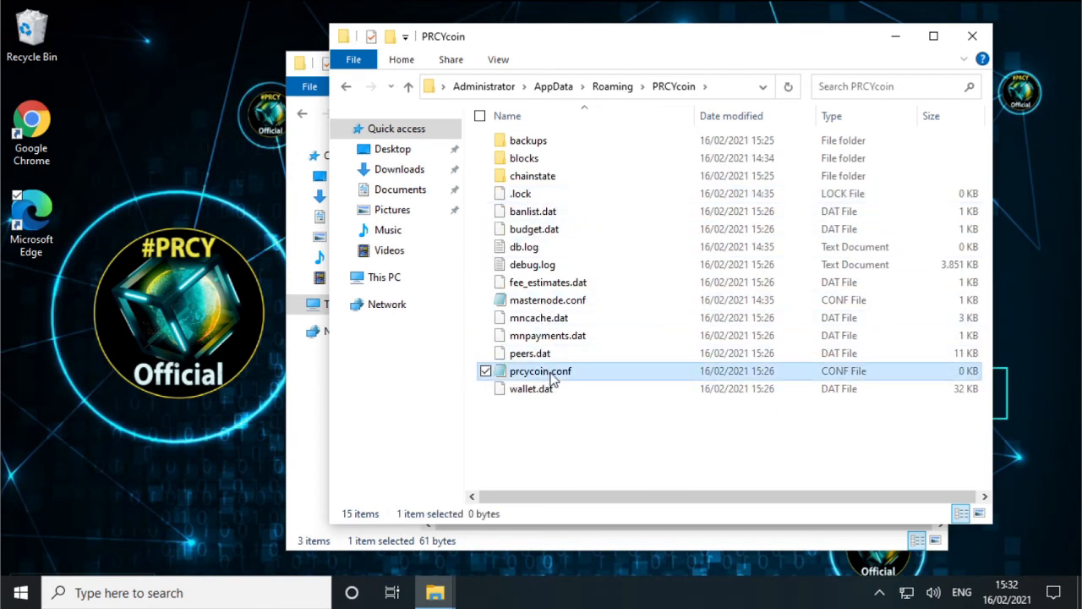
mouse_move(540, 371)
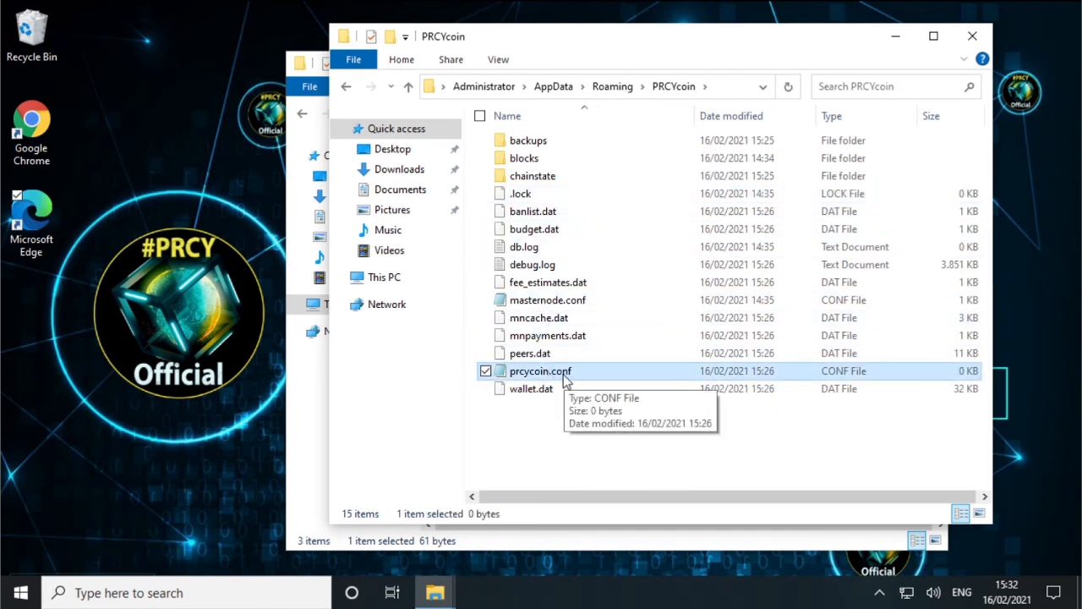
double_click(540, 372)
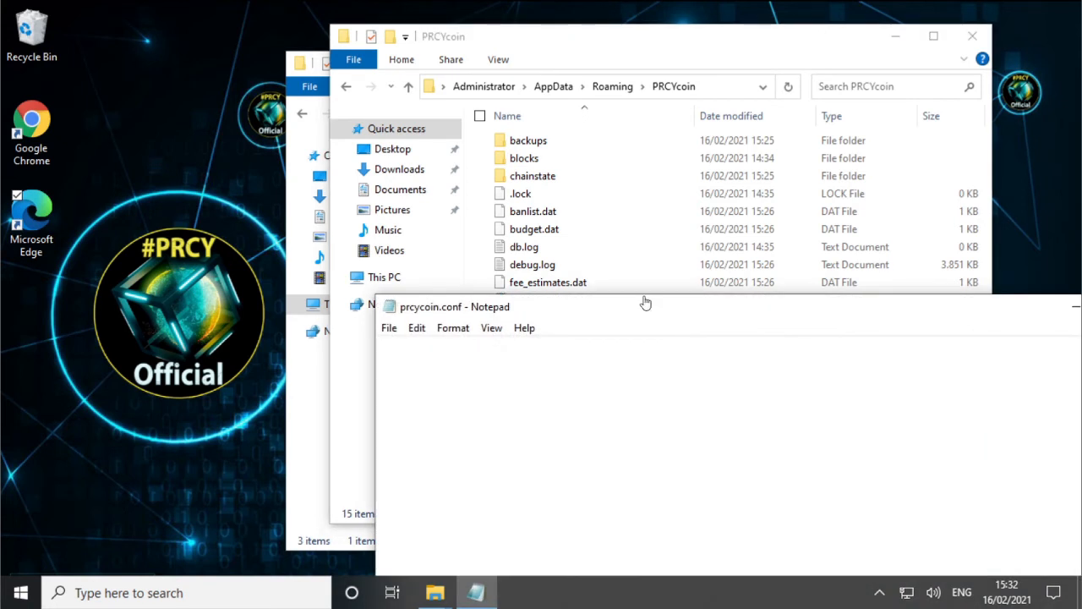
- Save server=1, rpcuser=username, rpcpassword=password in prcycoin.conf, then close Notepad and the PRCYcoin window
text(server=1)
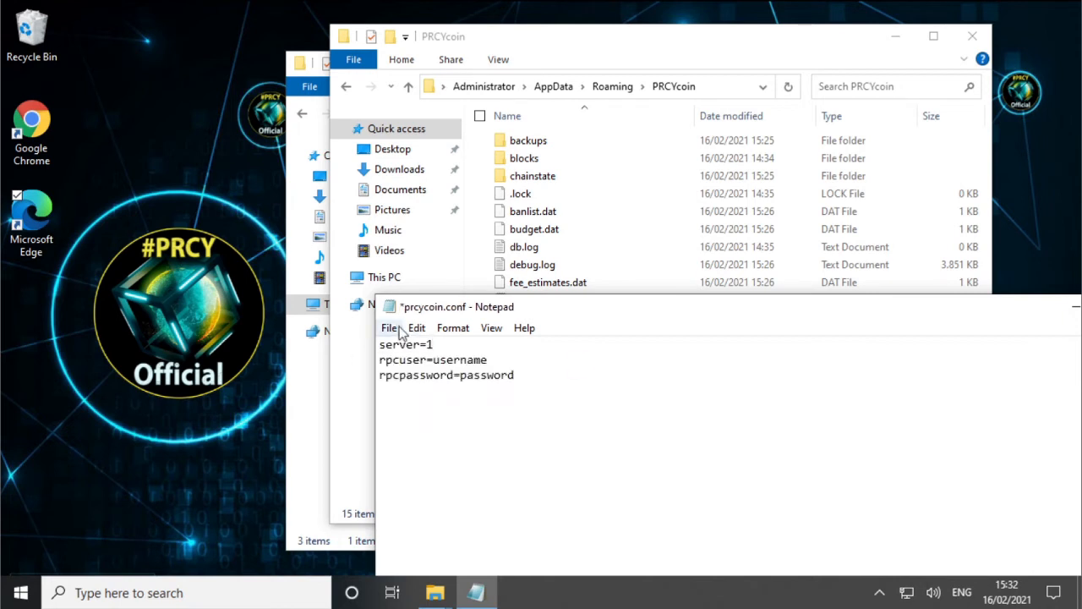
click(388, 328)
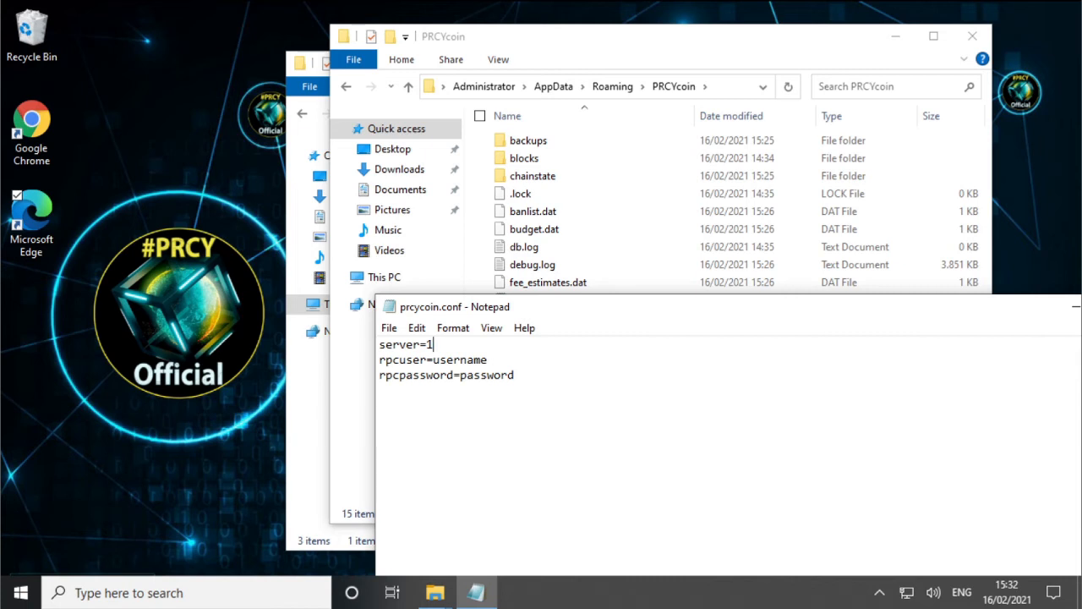
double_click(460, 360)
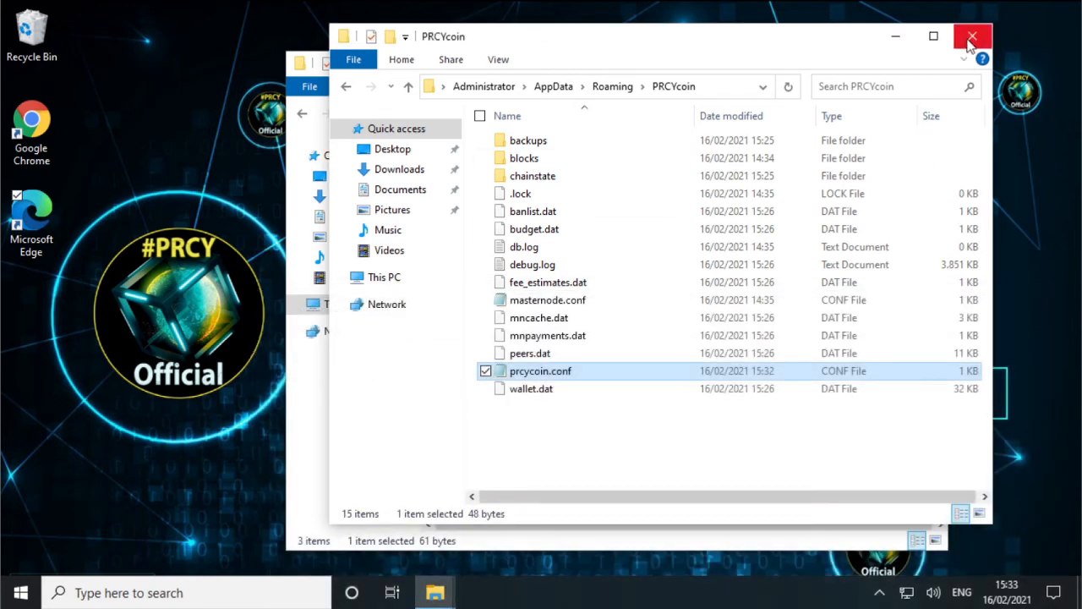
click(17, 592)
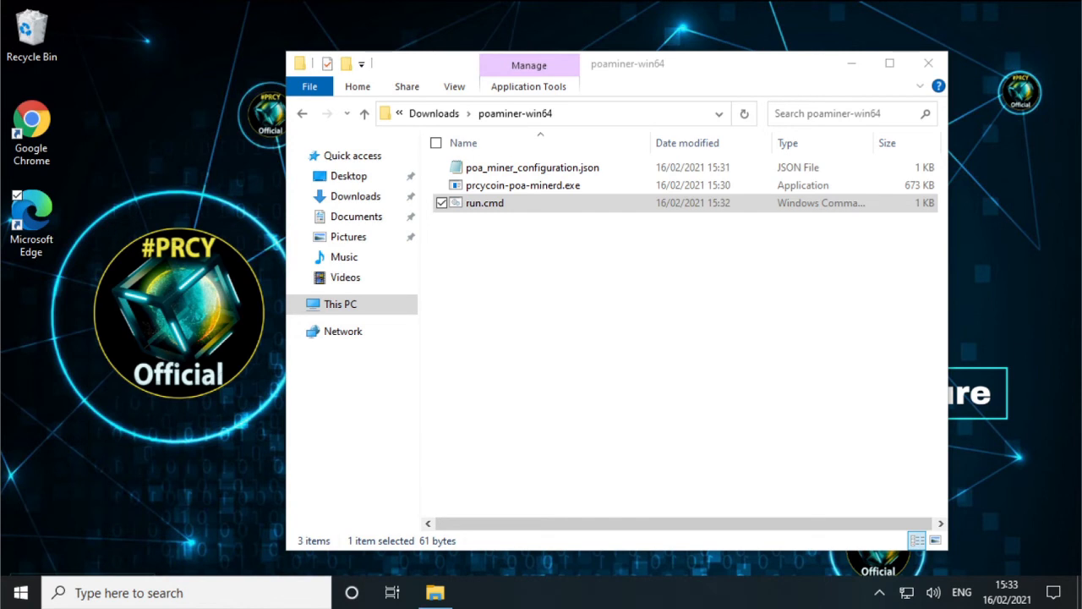
- Launch the PRCY Coin Keychain Wallet from its shortcut and wait for 87332 blocks to sync
double_click(485, 202)
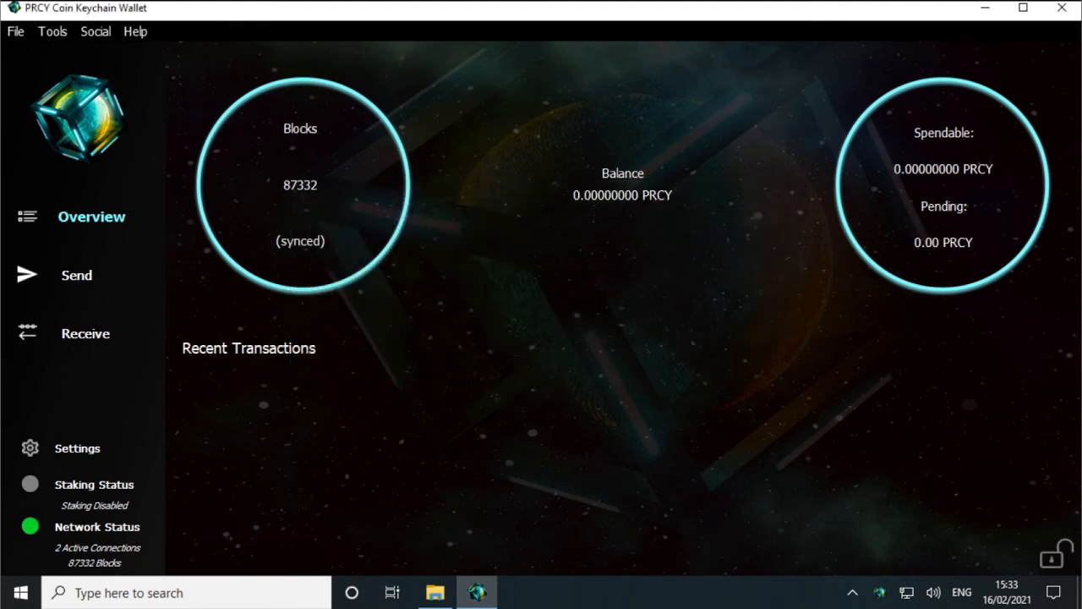
mouse_move(470, 445)
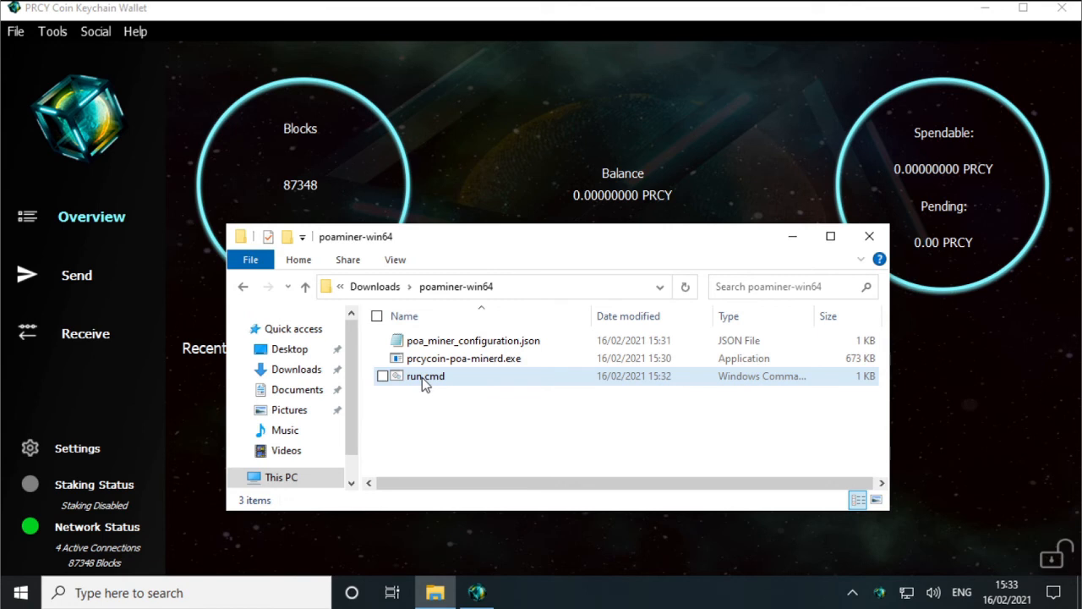
mouse_move(424, 375)
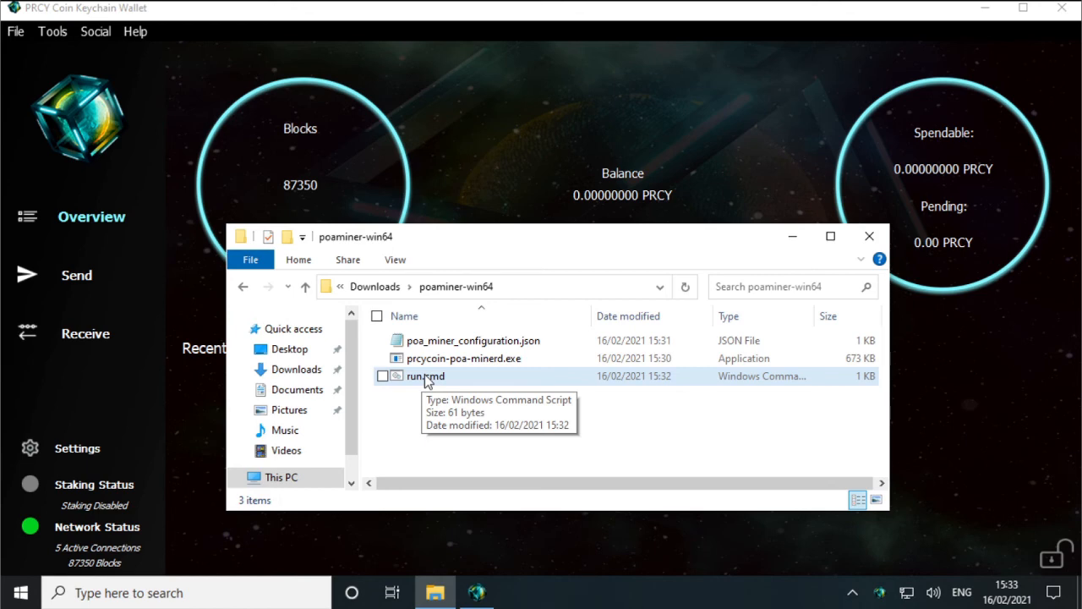
- Run run.cmd from the poaminer-win64 folder to start the PoA miner in Command Prompt
click(424, 375)
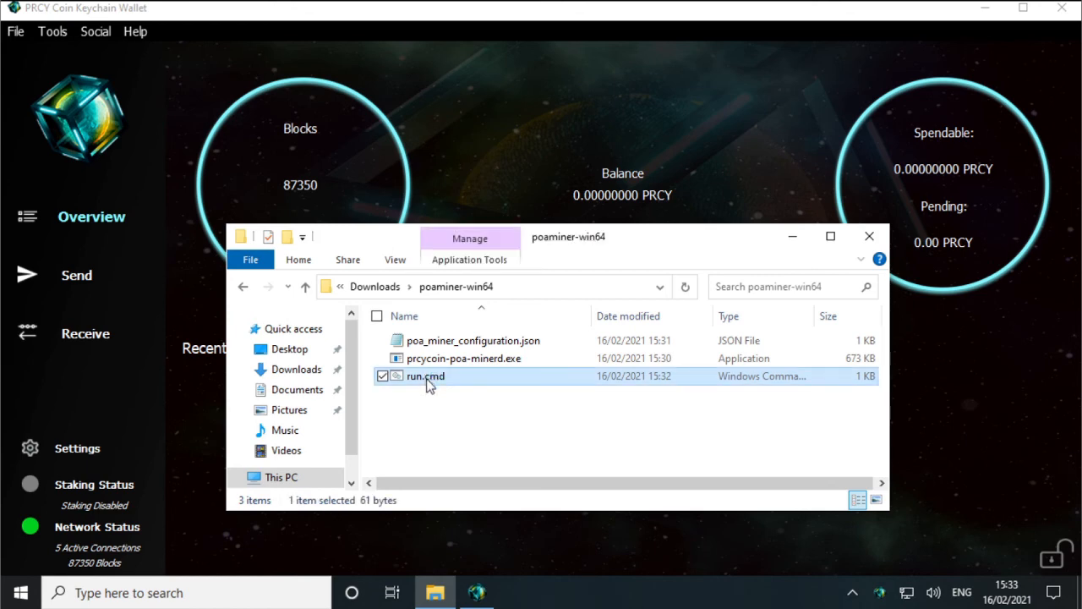
double_click(424, 376)
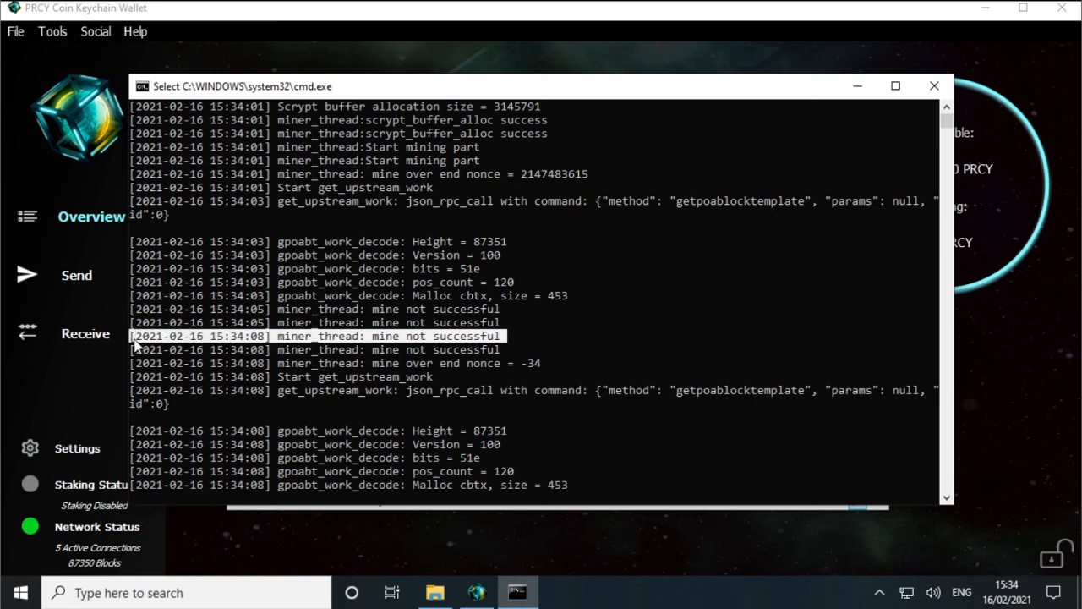
mouse_move(495, 355)
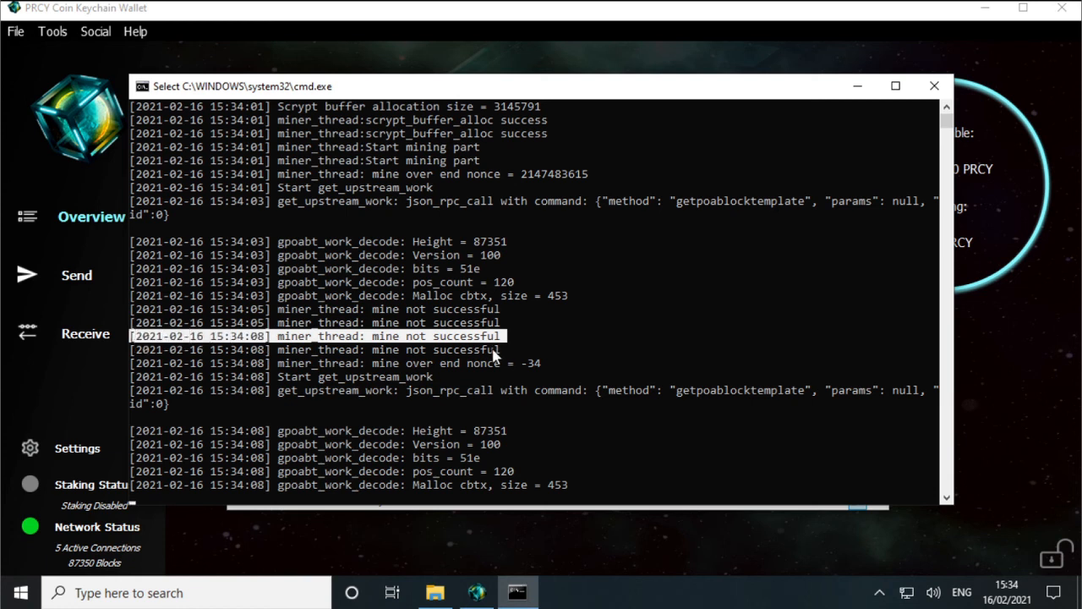
mouse_move(499, 370)
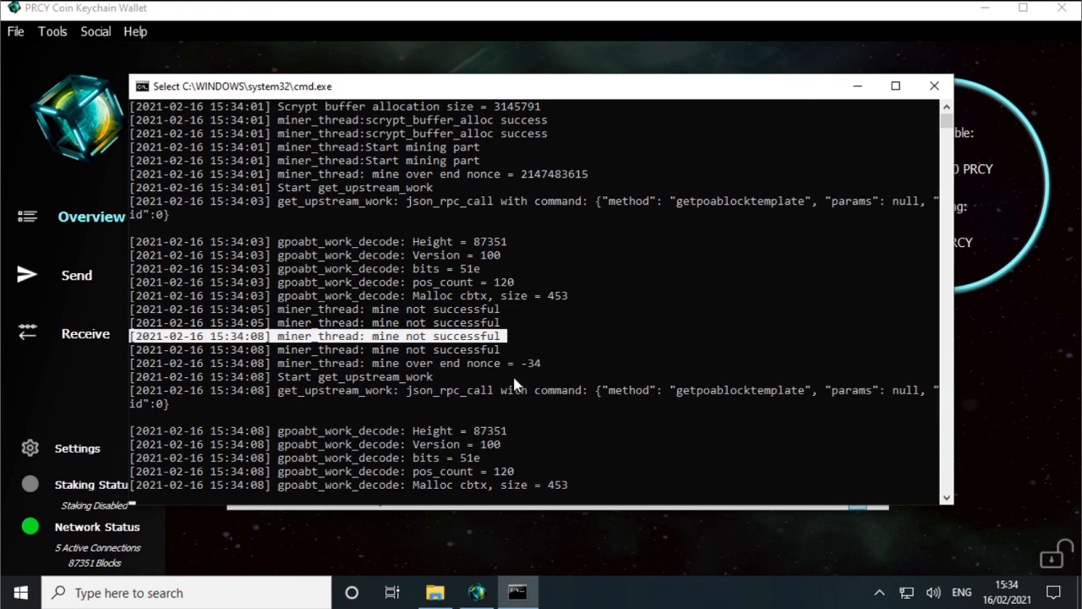
mouse_move(503, 385)
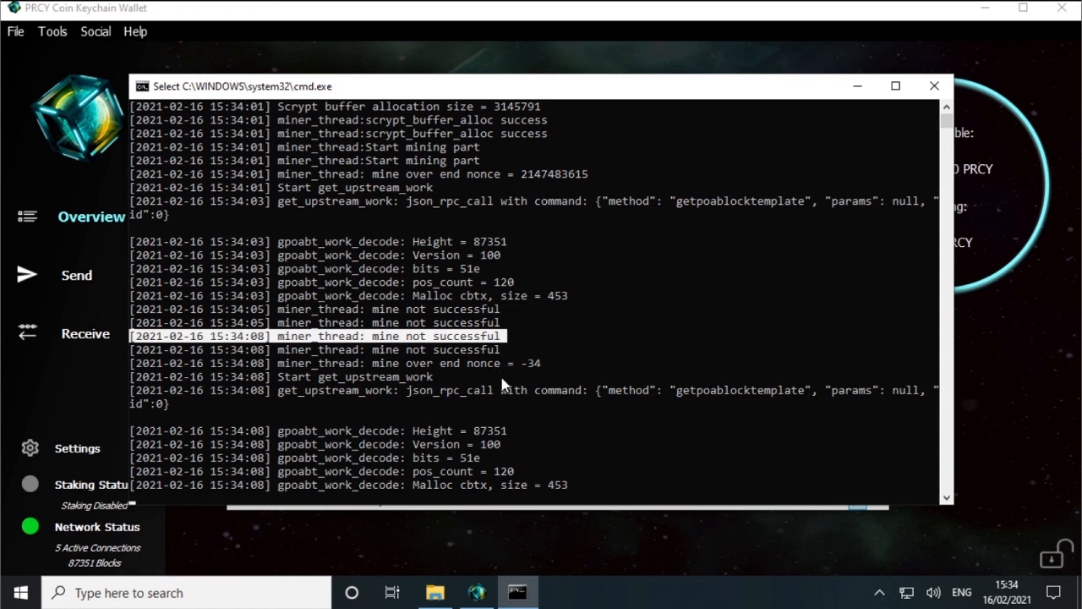
mouse_move(478, 343)
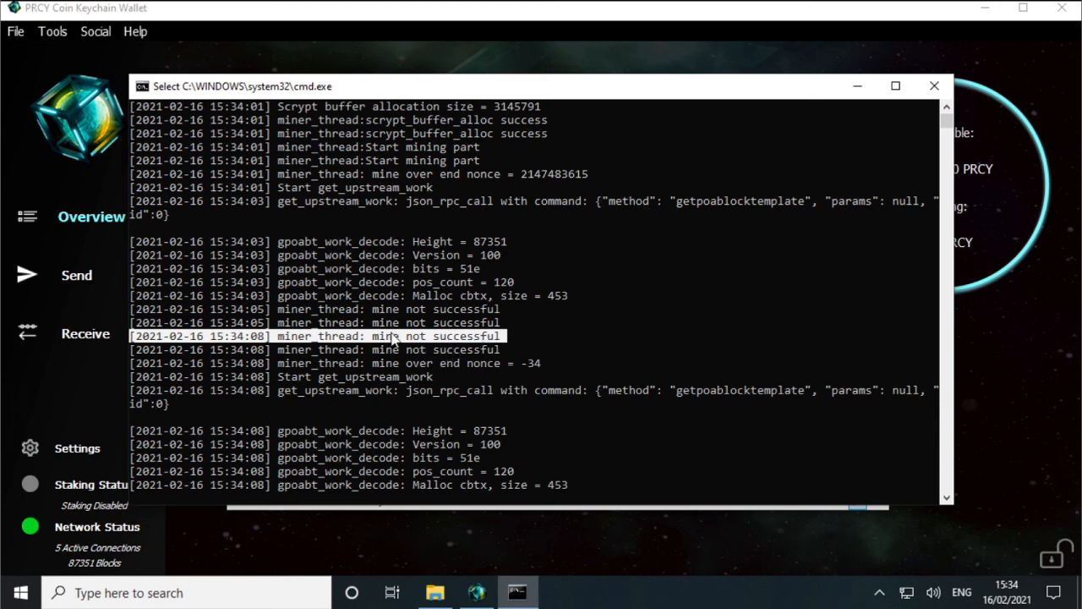
mouse_move(523, 349)
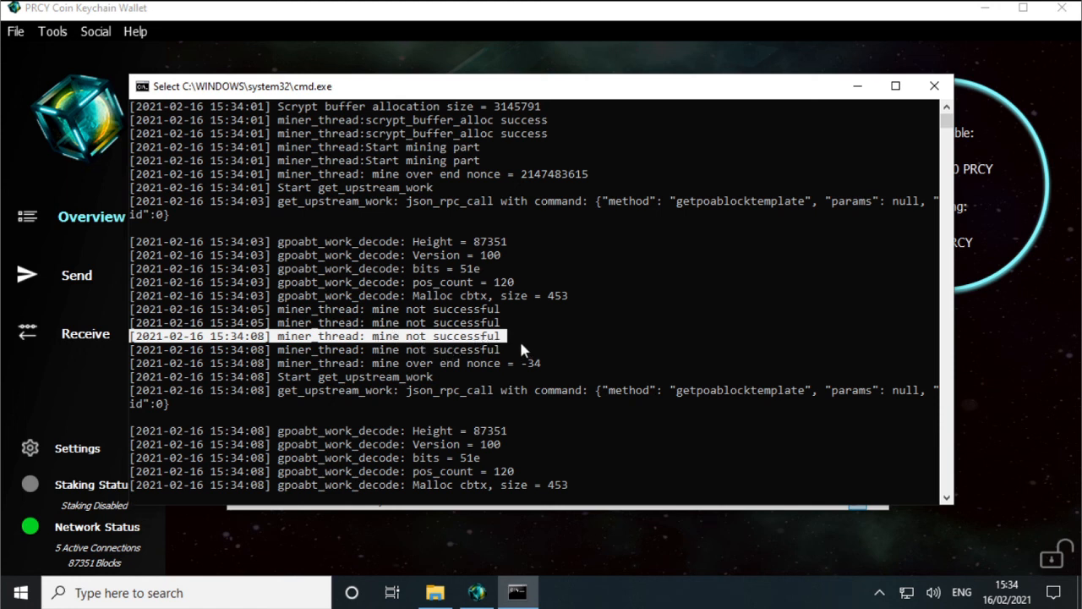
mouse_move(507, 347)
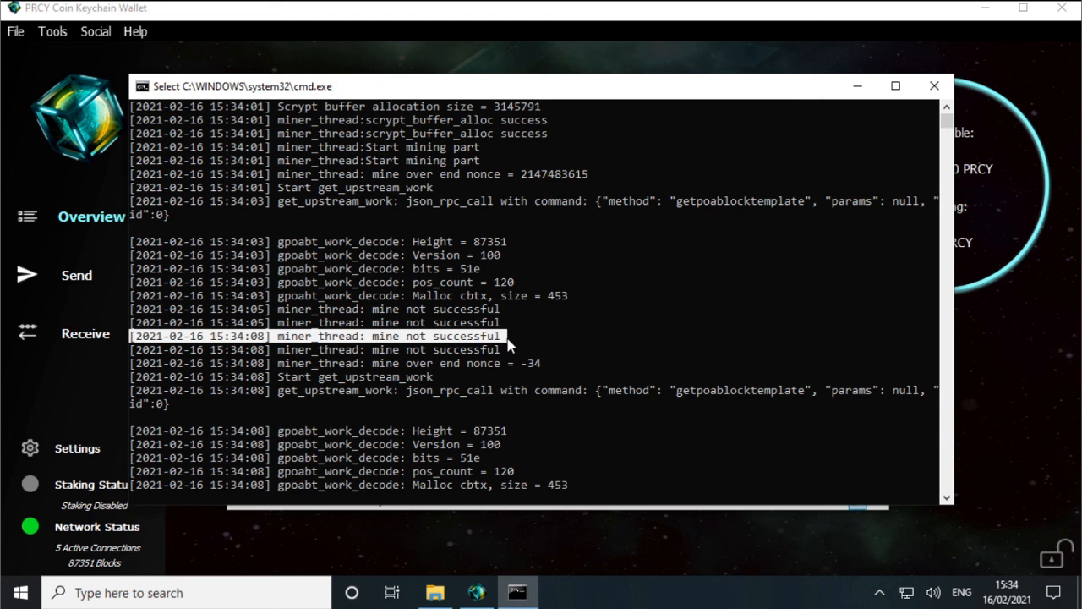
mouse_move(529, 354)
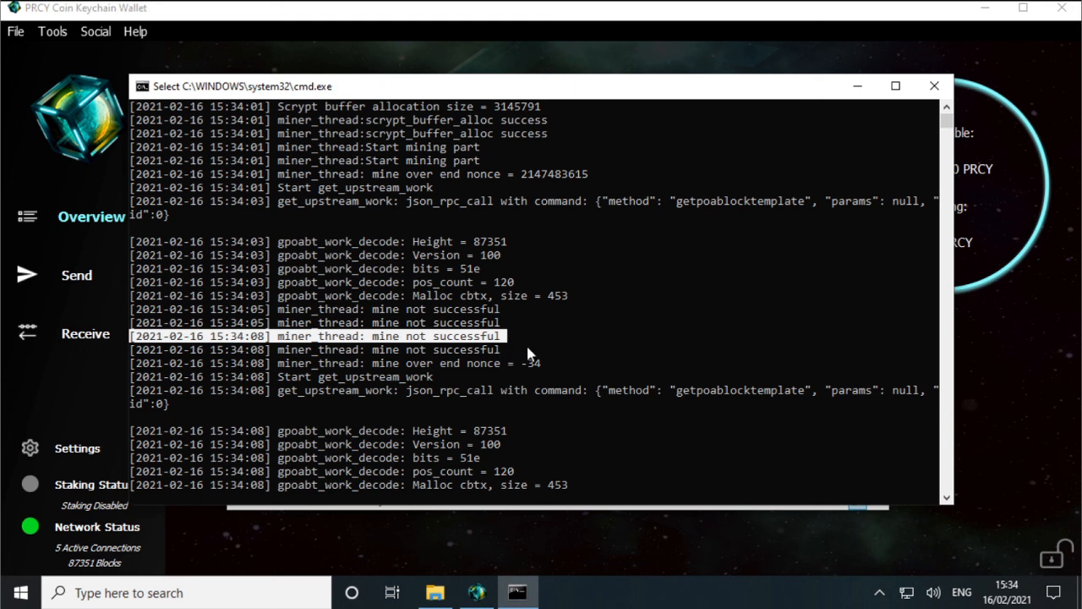